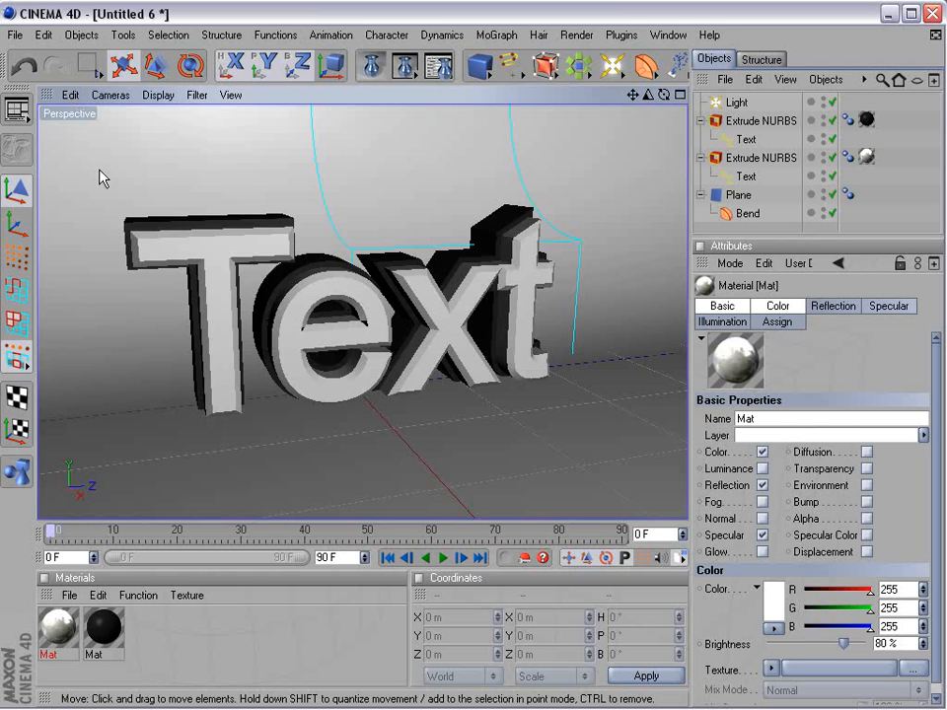
pyautogui.moveTo(135, 272)
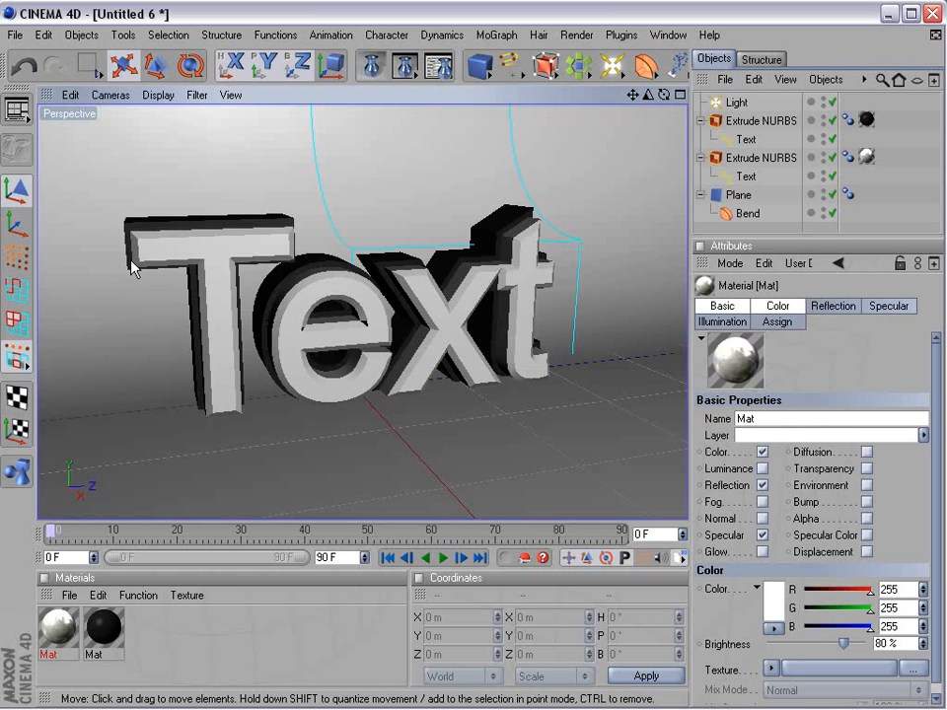
pyautogui.moveTo(146, 292)
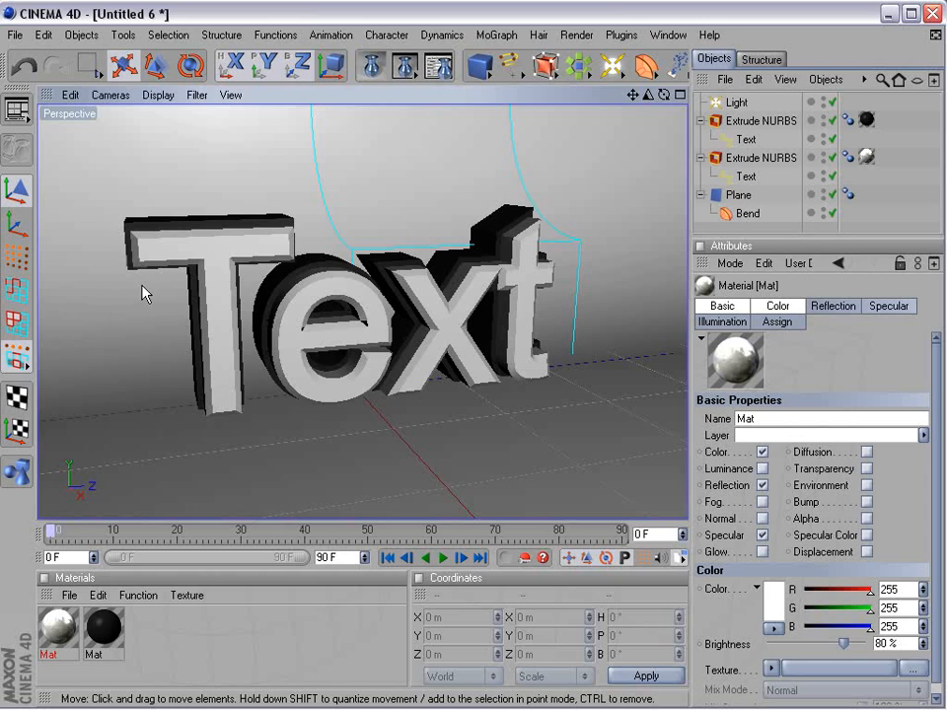
pyautogui.moveTo(339, 383)
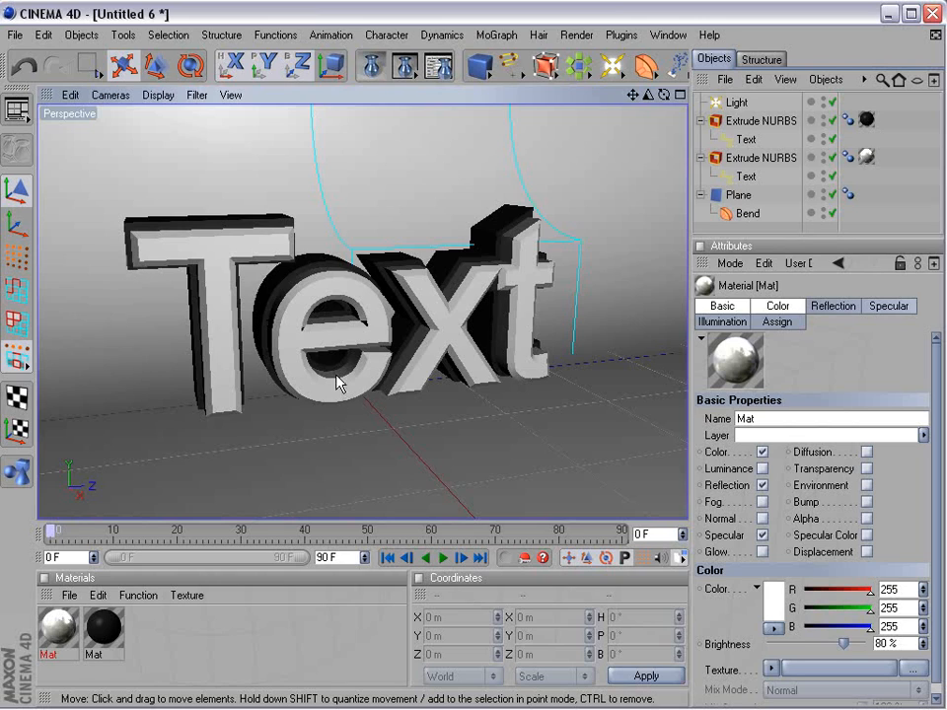
pyautogui.moveTo(357, 292)
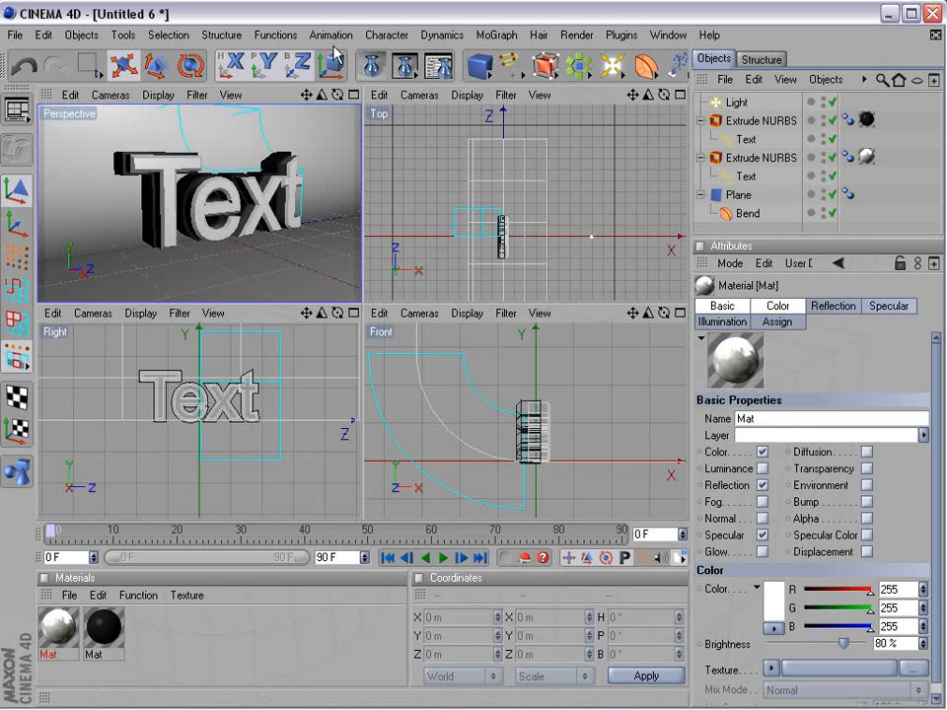
pyautogui.click(405, 65)
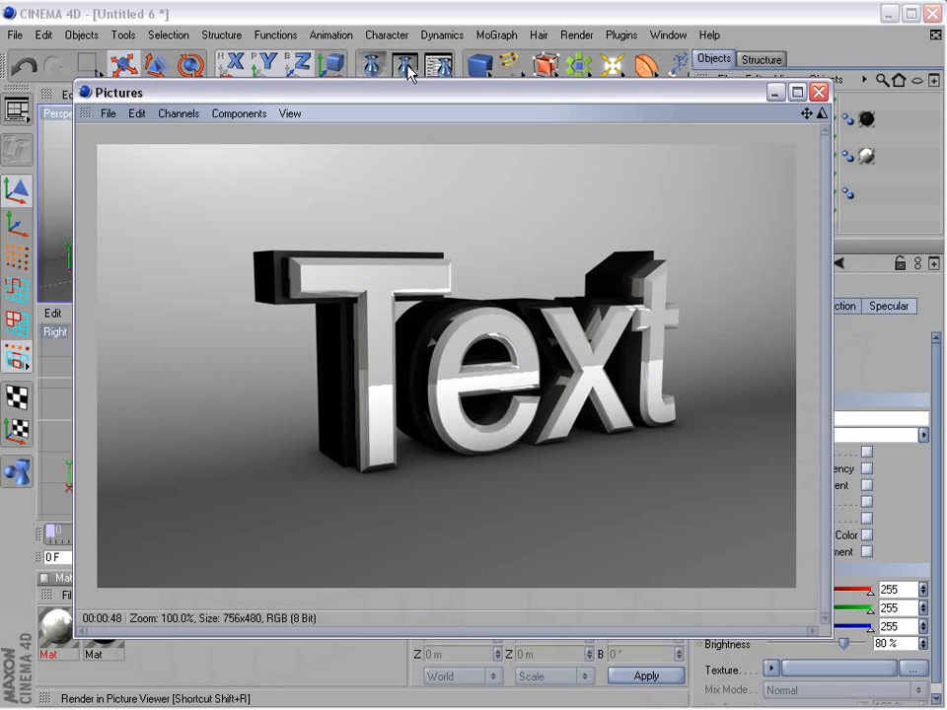
pyautogui.moveTo(410, 240)
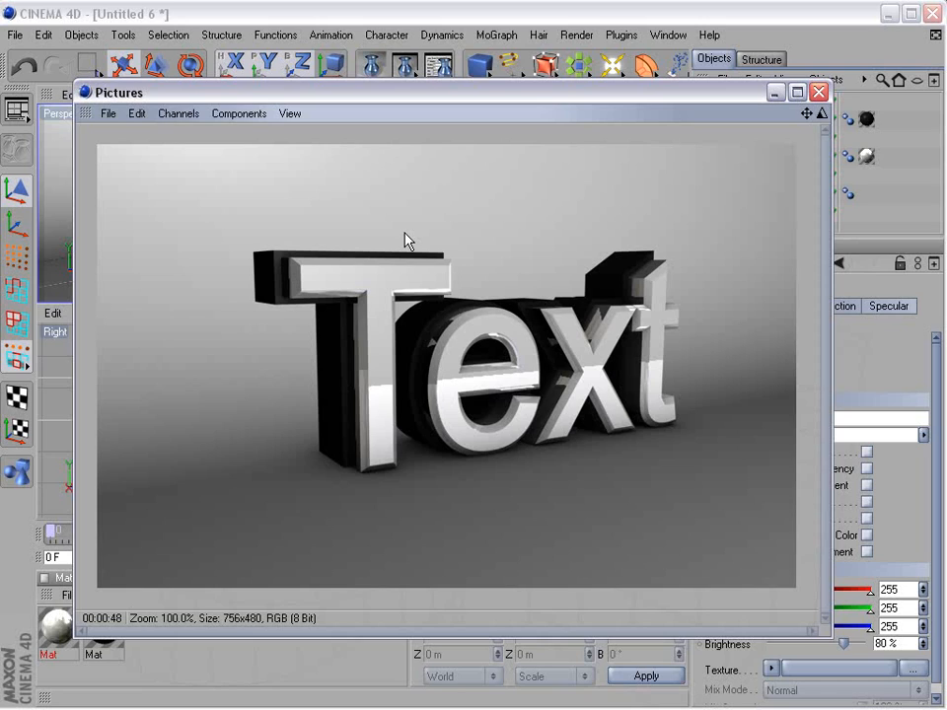
pyautogui.moveTo(404, 269)
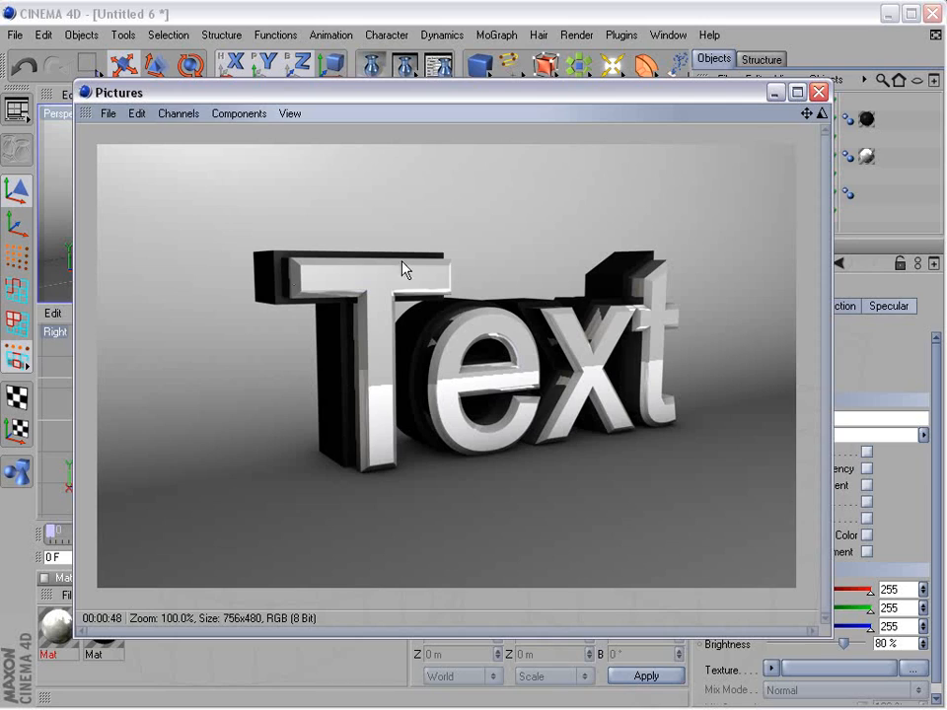
pyautogui.moveTo(347, 355)
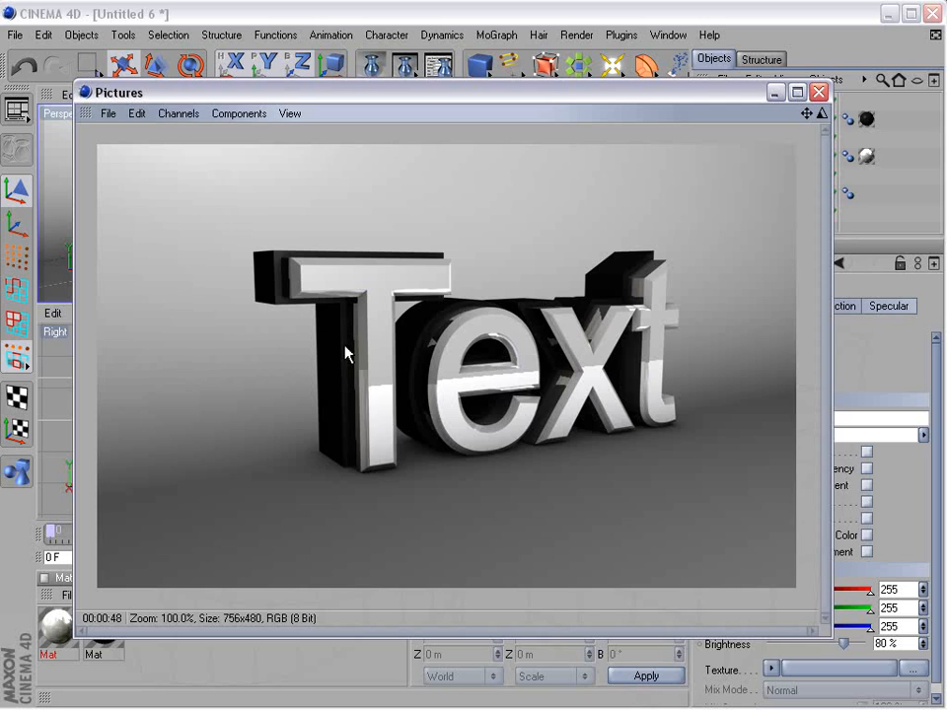
pyautogui.moveTo(821, 92)
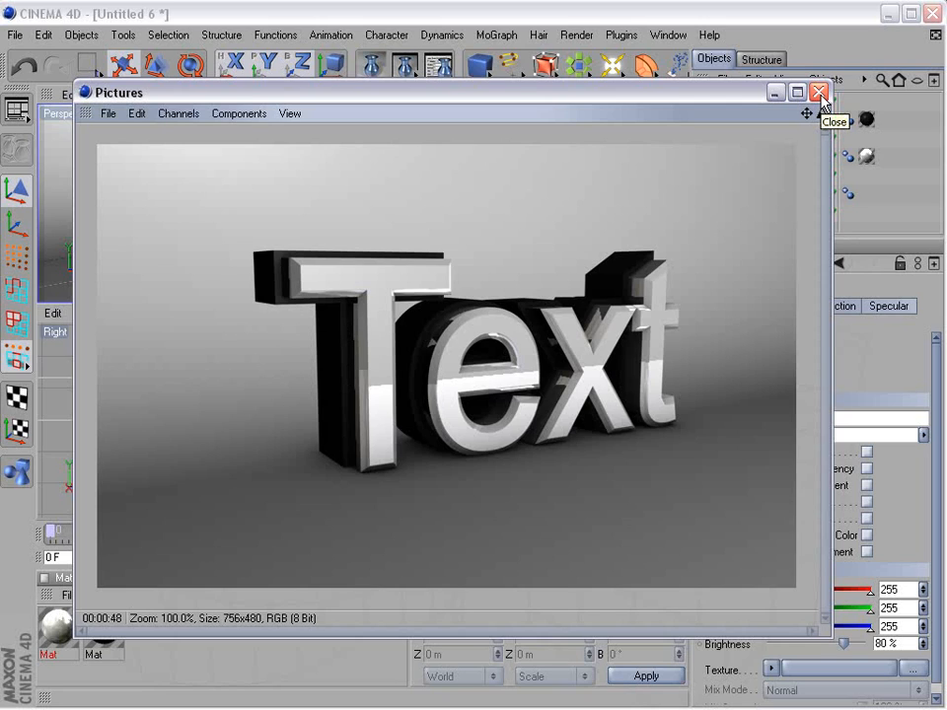
pyautogui.click(818, 93)
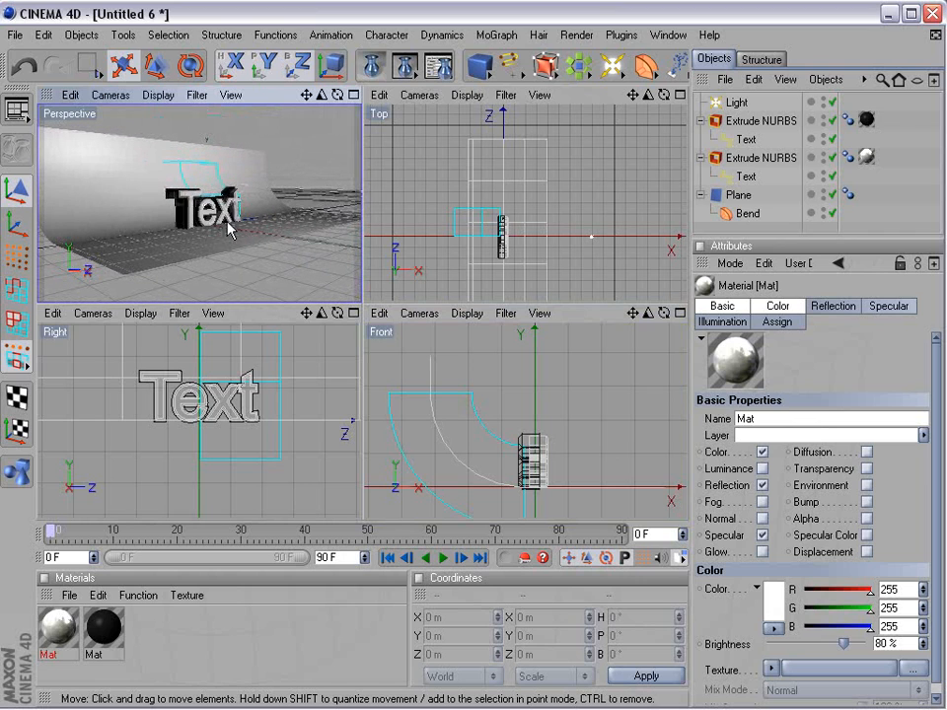
# Start a new empty scene and add a 1000 m by 1000 m plane with 60 by 60 segments
pyautogui.click(16, 36)
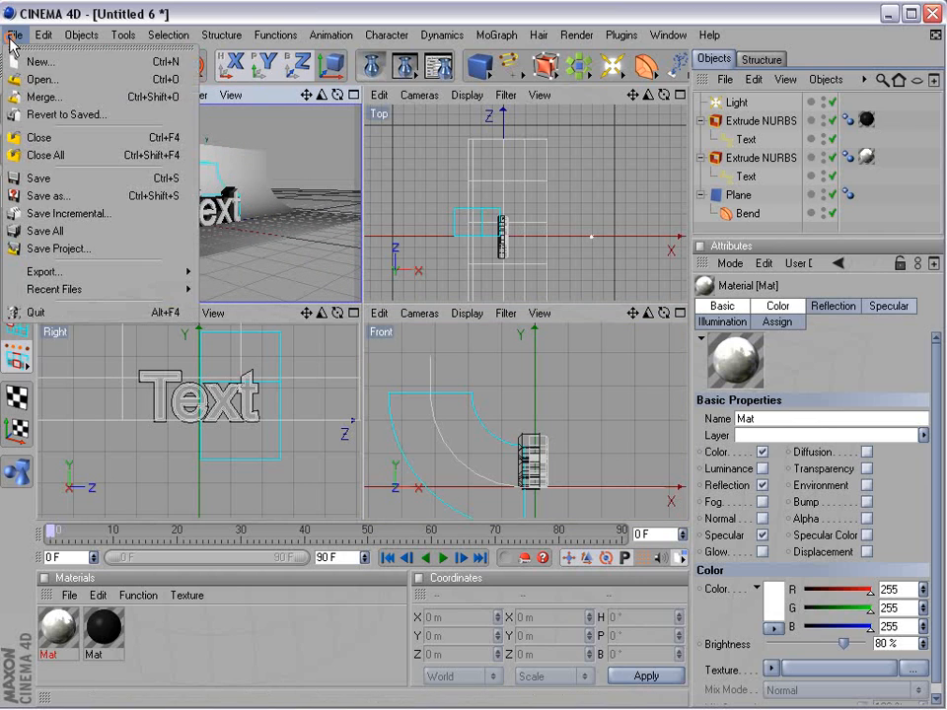
pyautogui.click(40, 61)
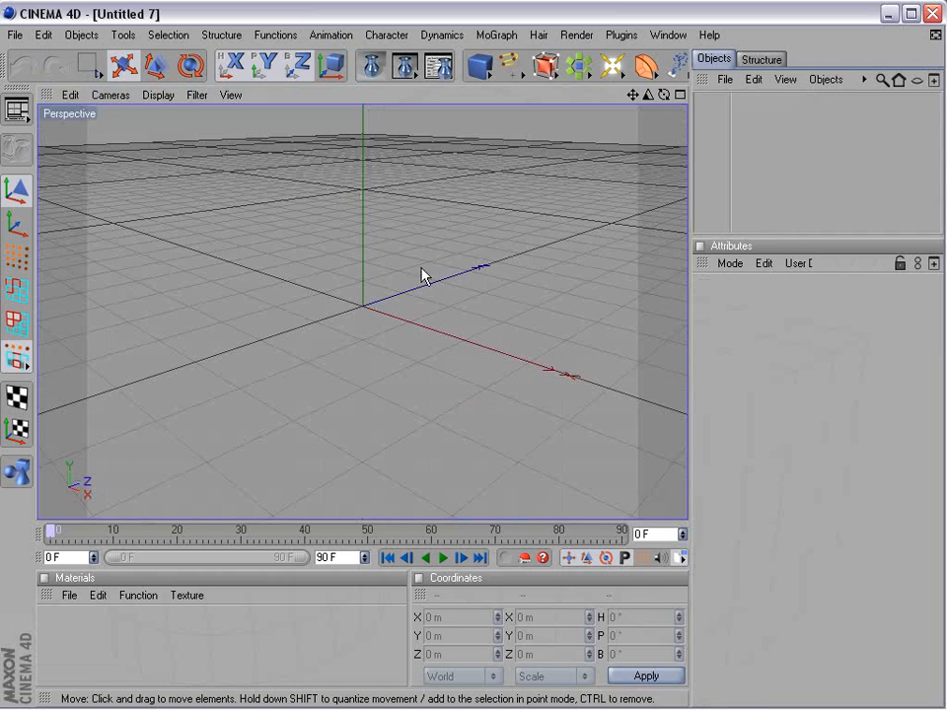
pyautogui.click(481, 67)
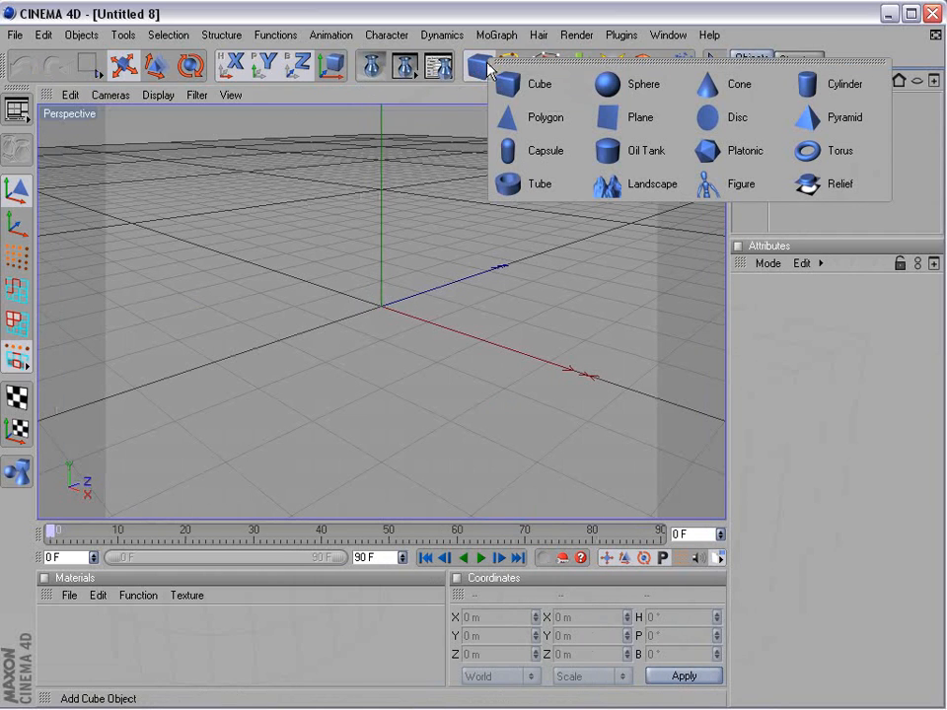
pyautogui.click(639, 116)
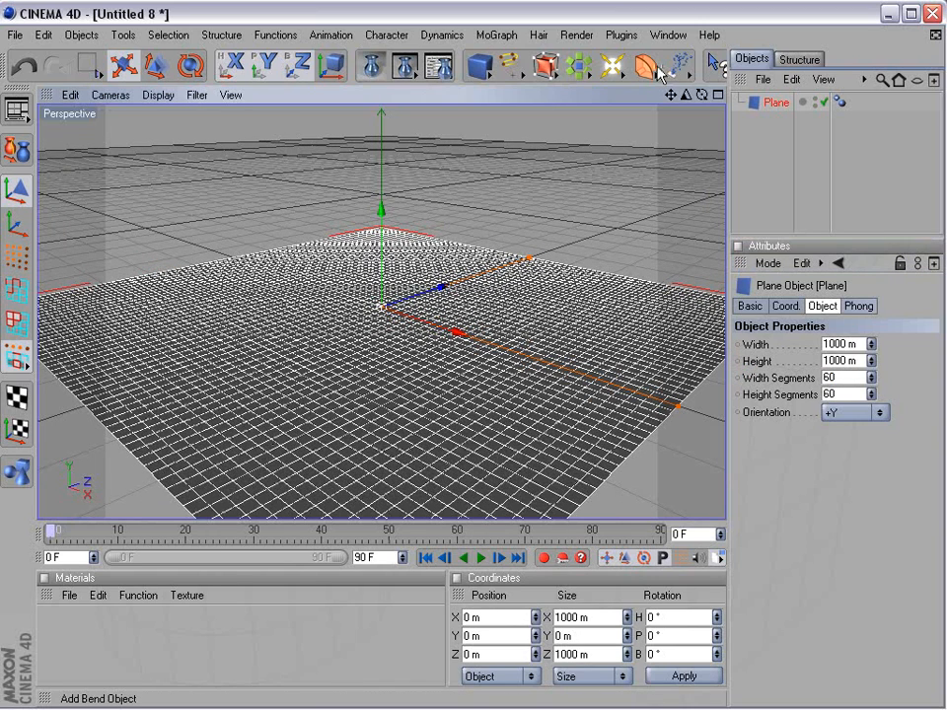
# Add a bend deformer under the plane with 90° strength and 90° rotation, curving the floor into a backdrop
pyautogui.click(661, 65)
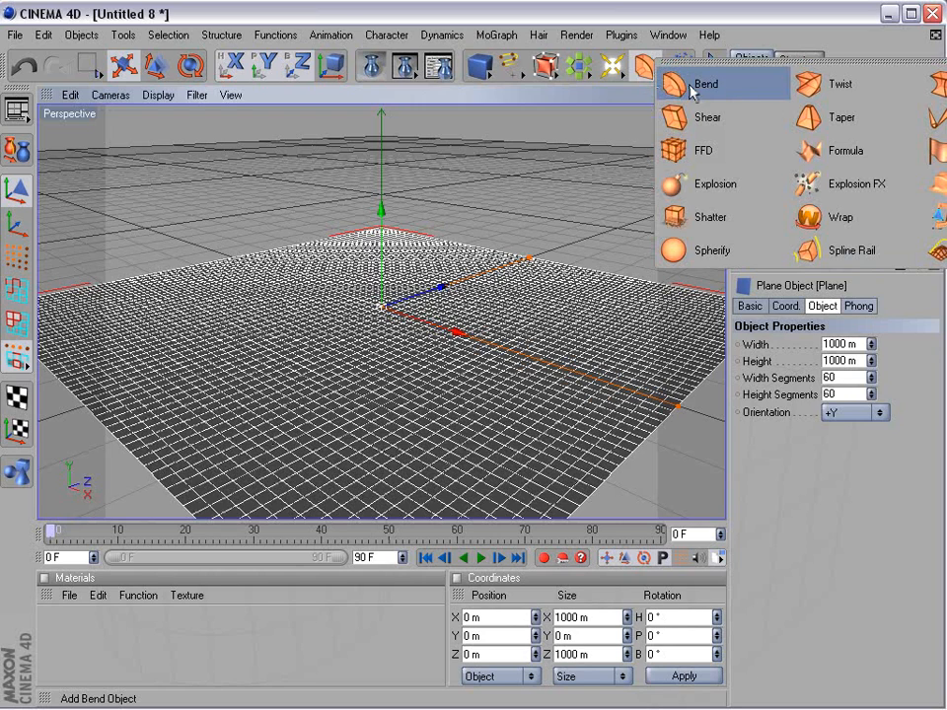
pyautogui.click(706, 83)
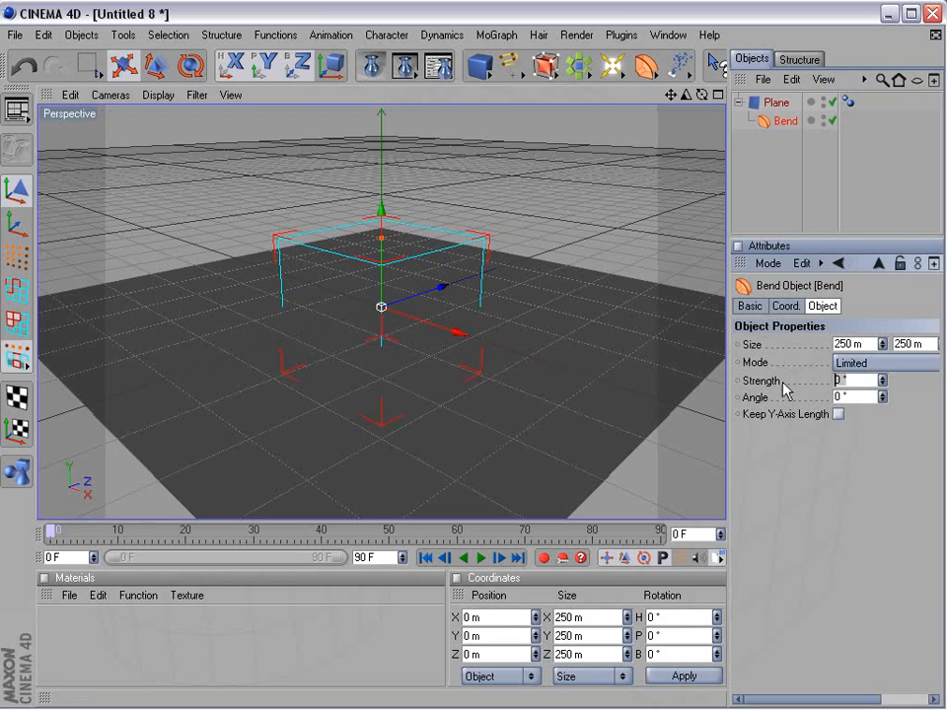
pyautogui.moveTo(838, 380); pyautogui.dragTo(884, 381)
pyautogui.write('90')
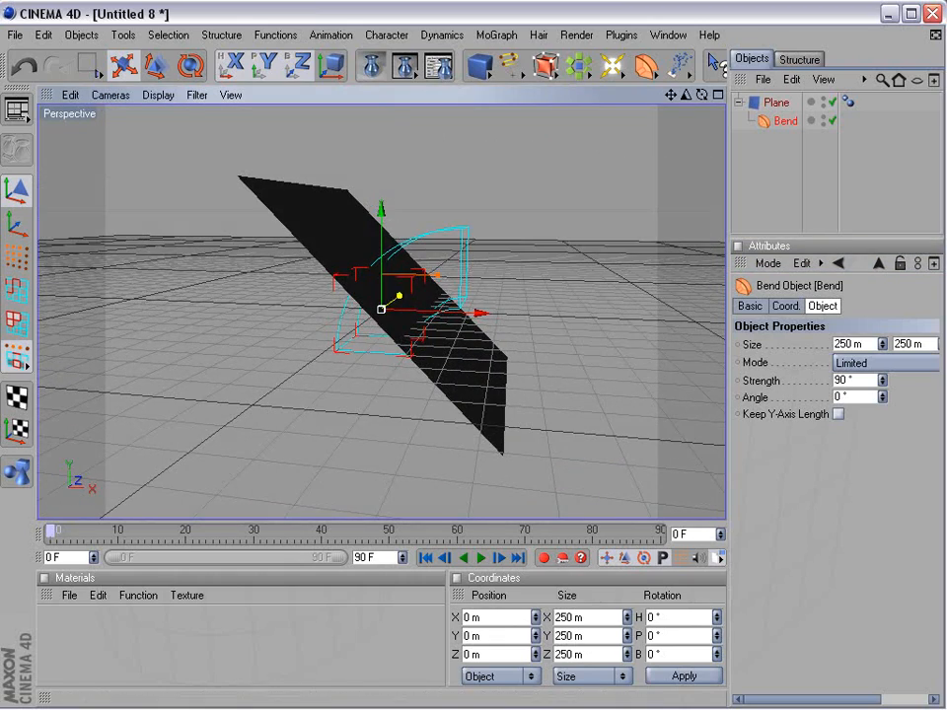
pyautogui.click(785, 305)
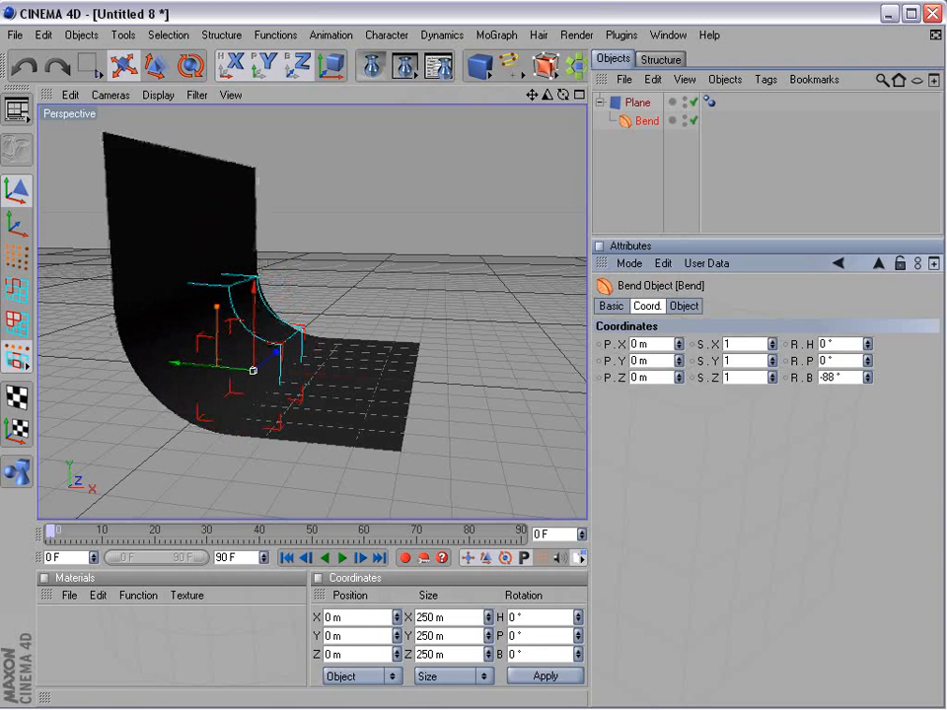
pyautogui.click(845, 377)
pyautogui.write('-90')
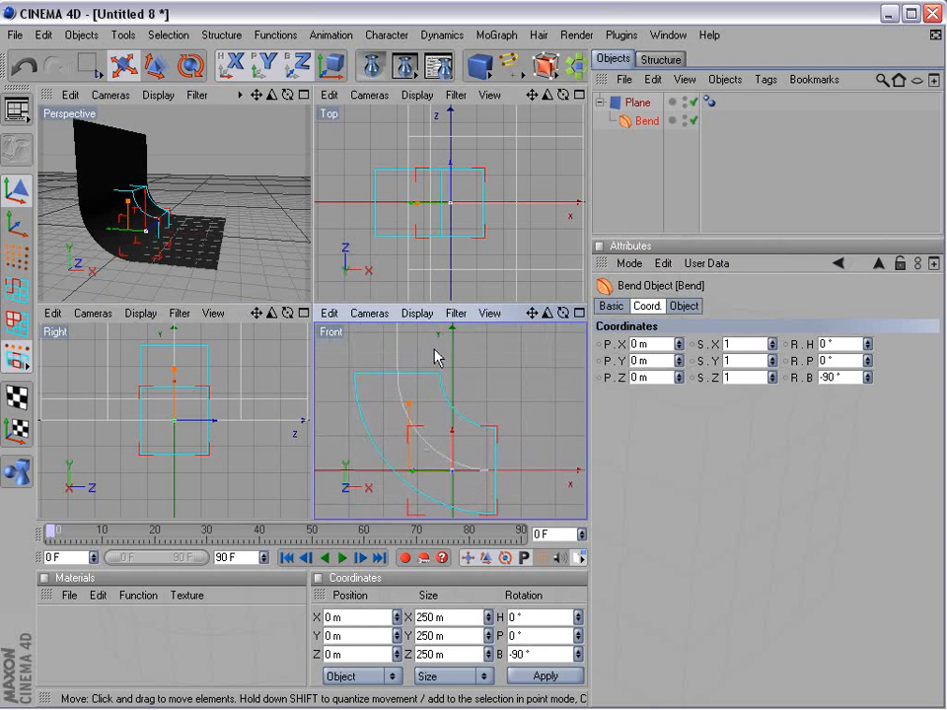
pyautogui.moveTo(404, 436)
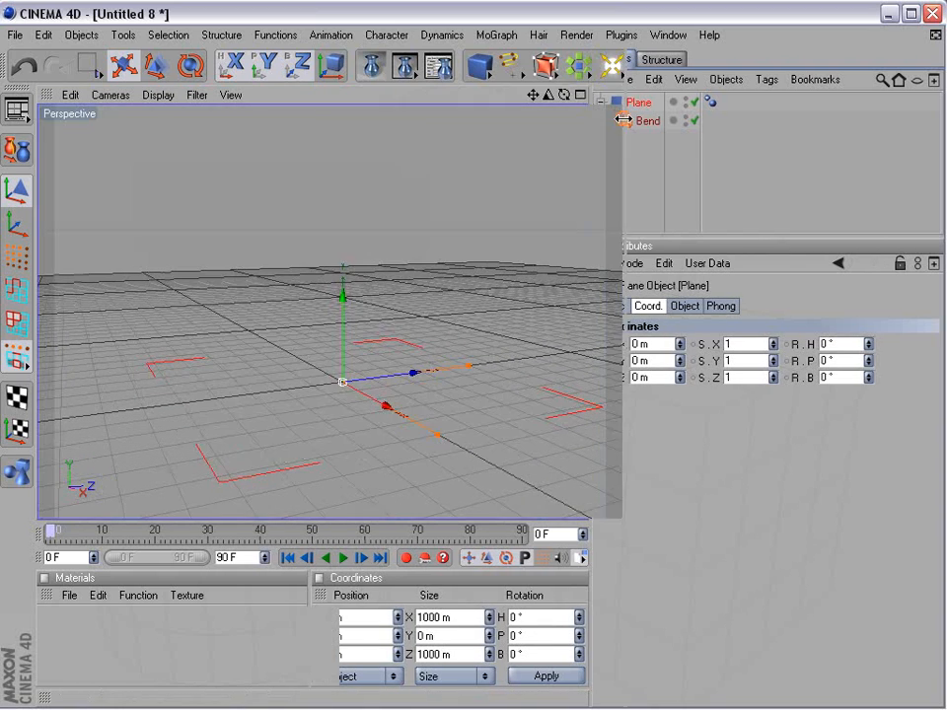
# Add a Text spline, rotate it 90° to face the camera and set it on the backdrop floor
pyautogui.click(509, 67)
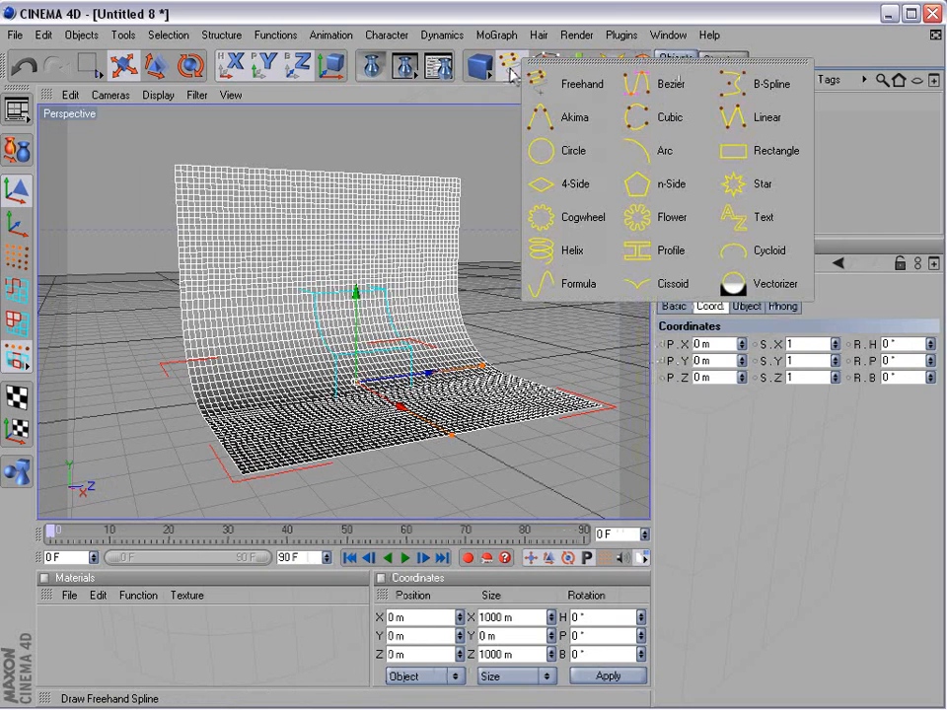
pyautogui.moveTo(763, 217)
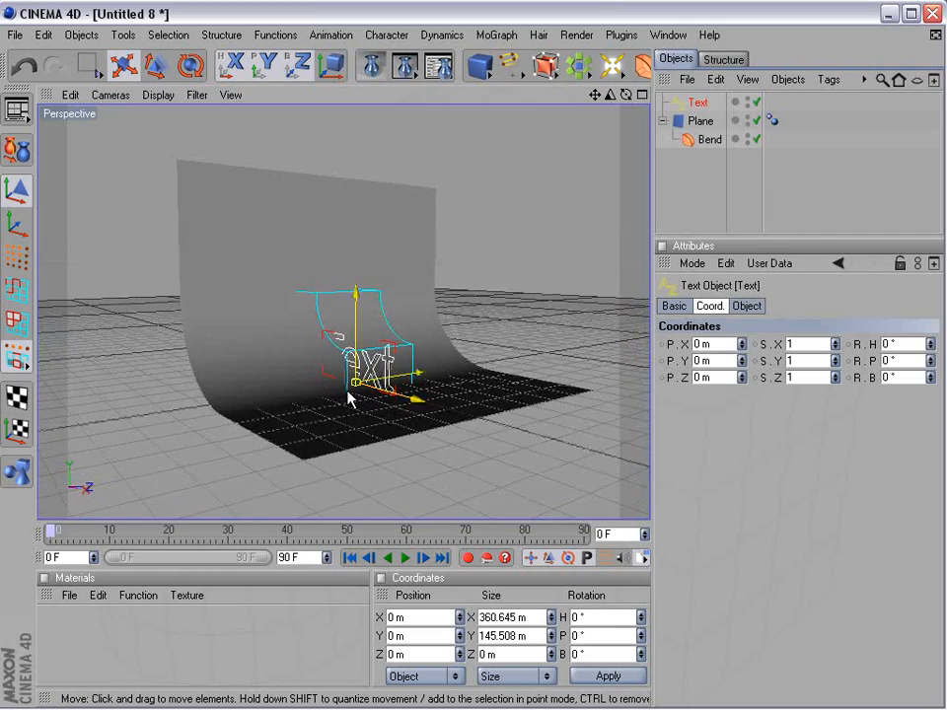
pyautogui.click(189, 65)
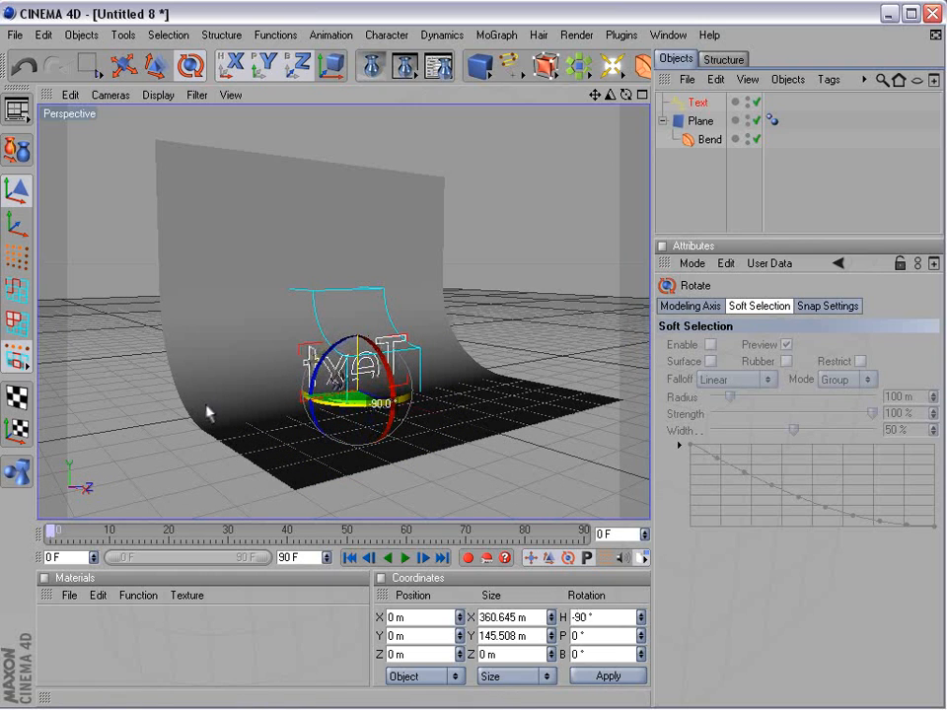
pyautogui.moveTo(345, 379); pyautogui.dragTo(483, 399)
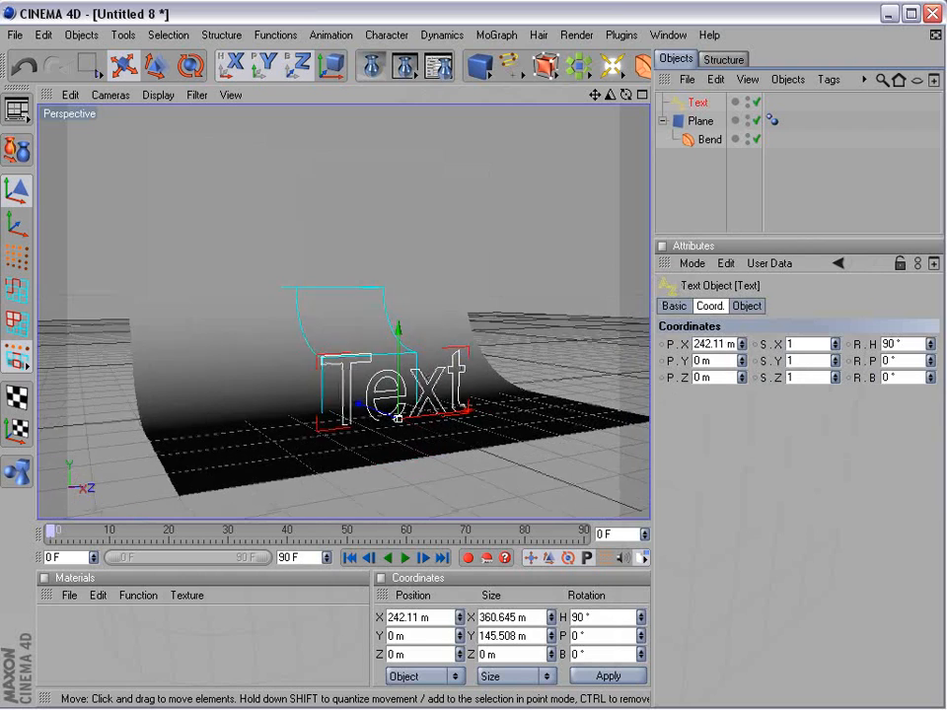
pyautogui.click(481, 65)
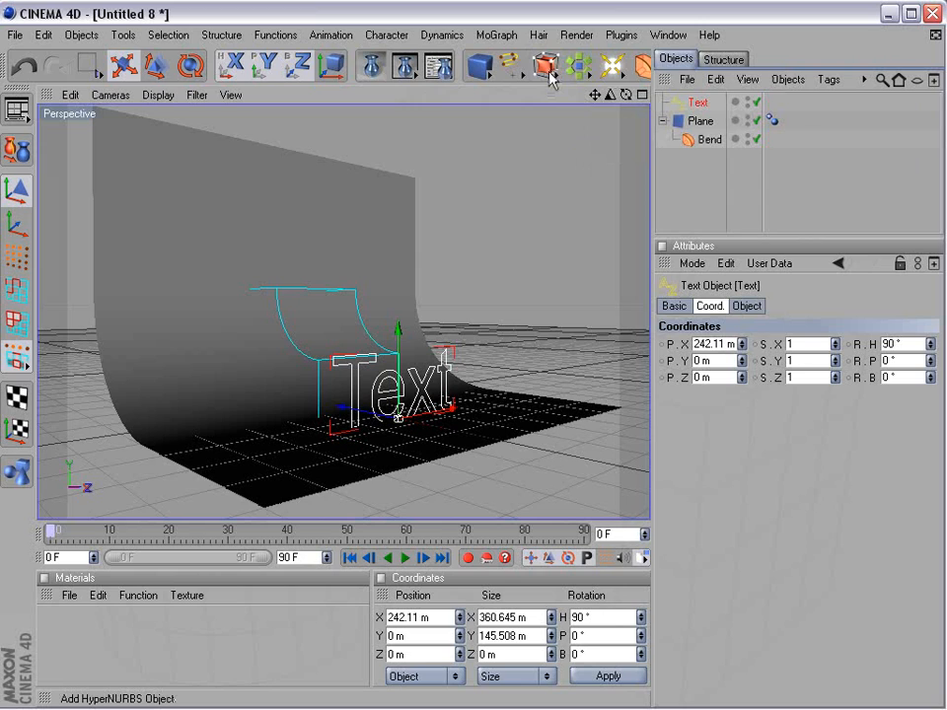
# Add an Extrude NURBS generator and place the Text spline inside it
pyautogui.click(543, 67)
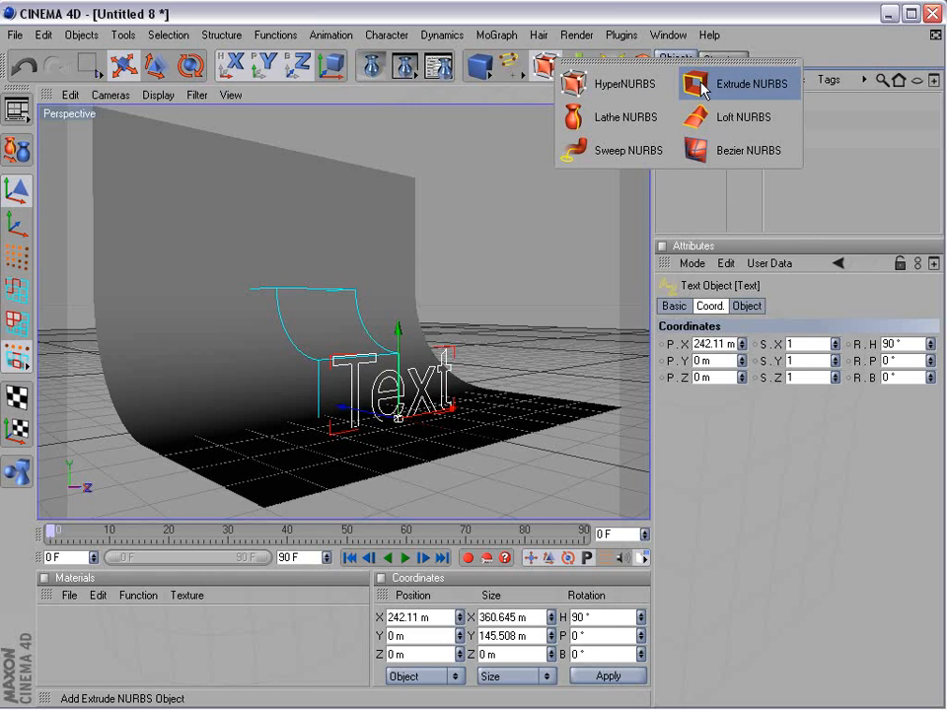
pyautogui.click(752, 82)
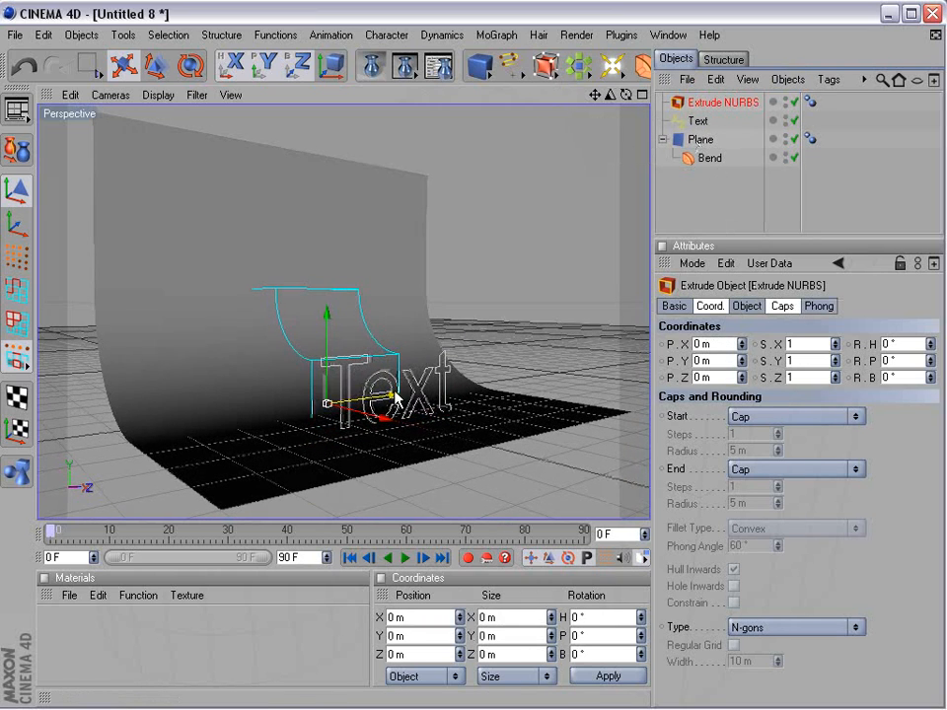
pyautogui.click(698, 120)
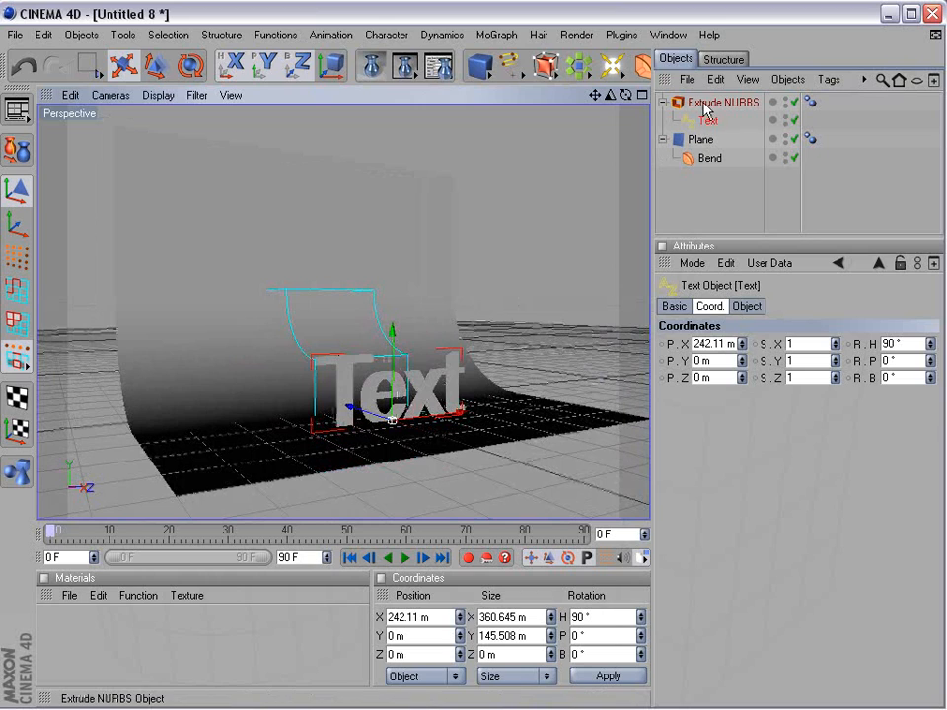
pyautogui.click(722, 103)
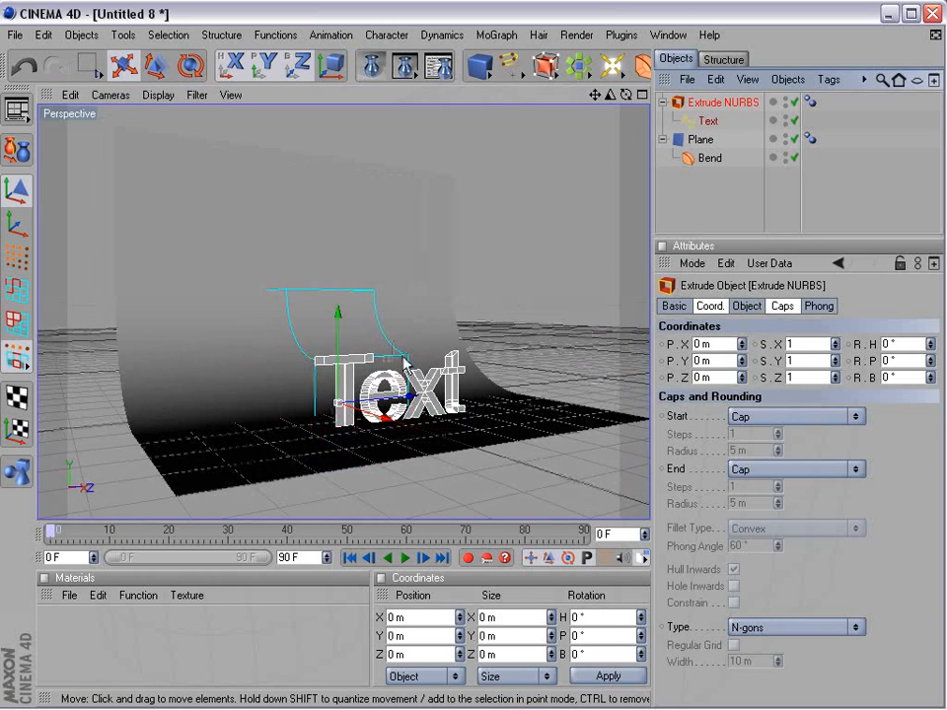
# Set the extrusion depth and round the back edge with a fillet end cap
pyautogui.click(819, 306)
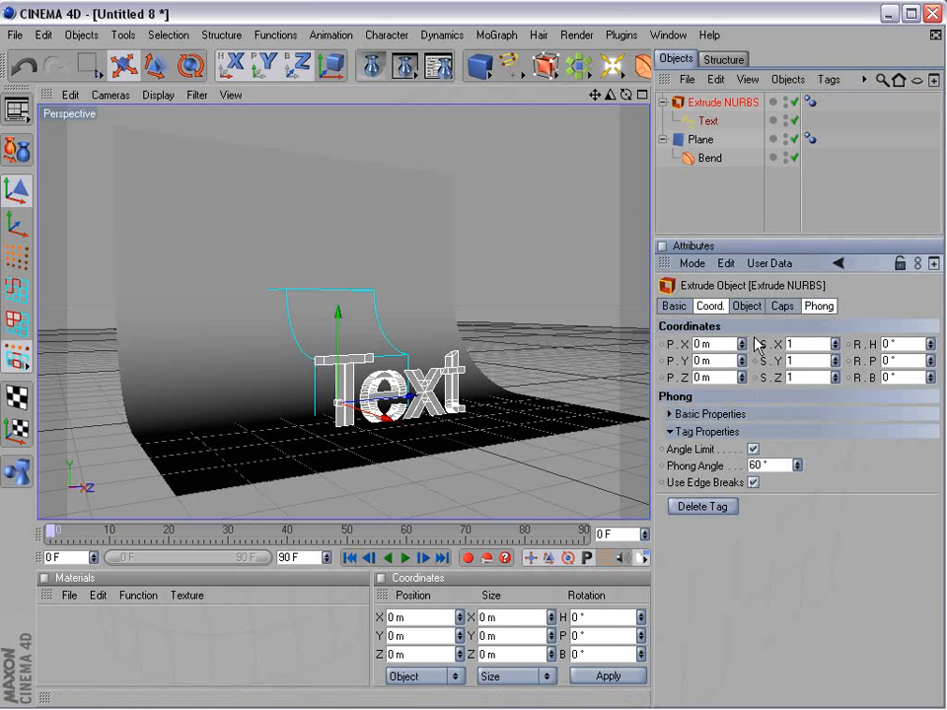
pyautogui.click(746, 305)
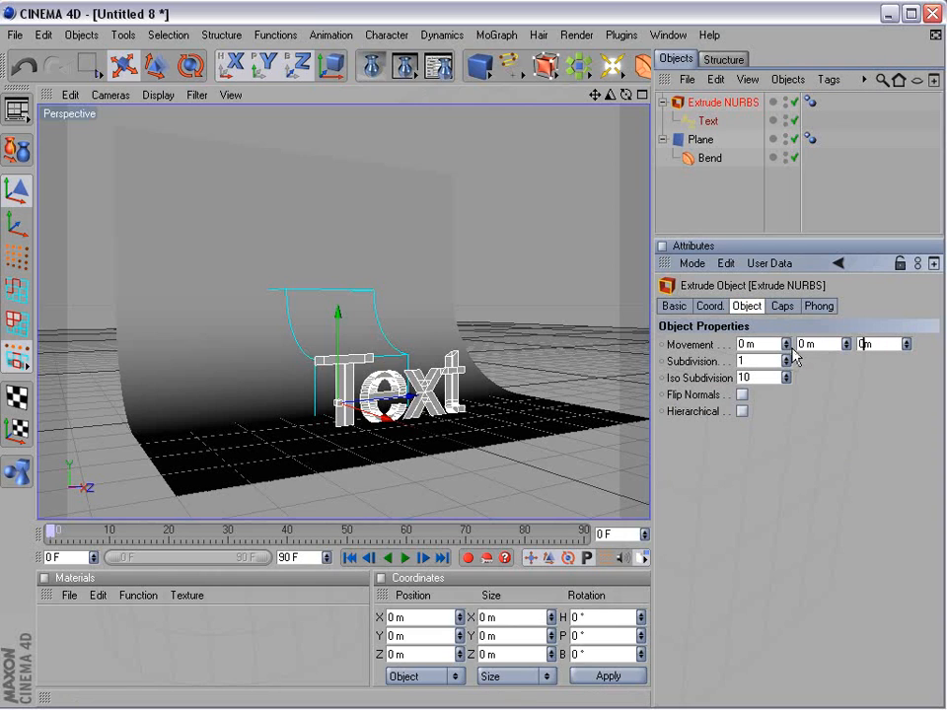
pyautogui.write('2 m')
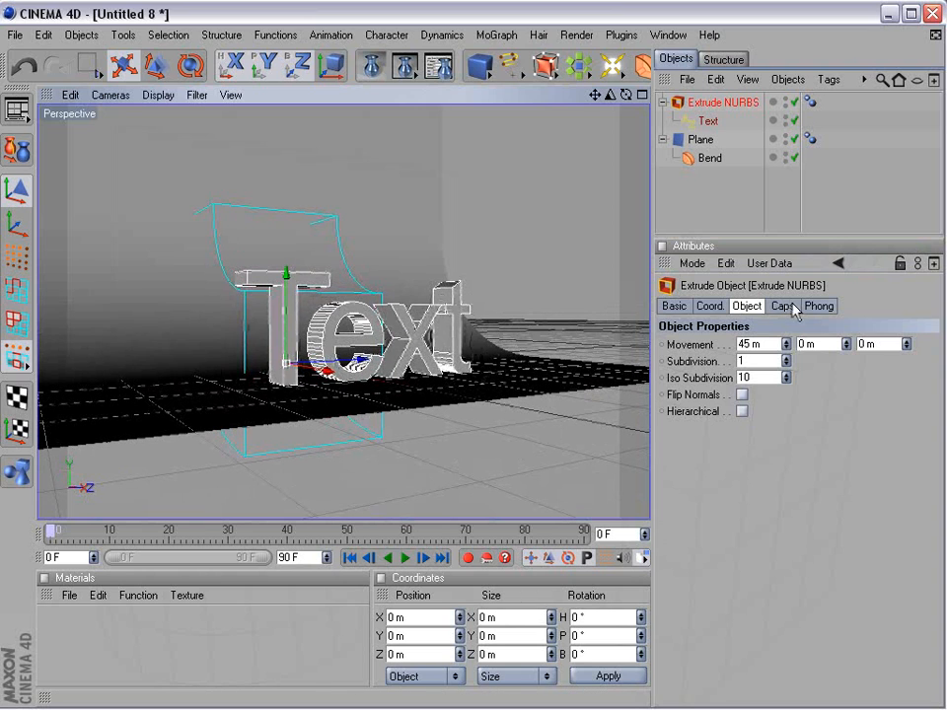
pyautogui.click(781, 306)
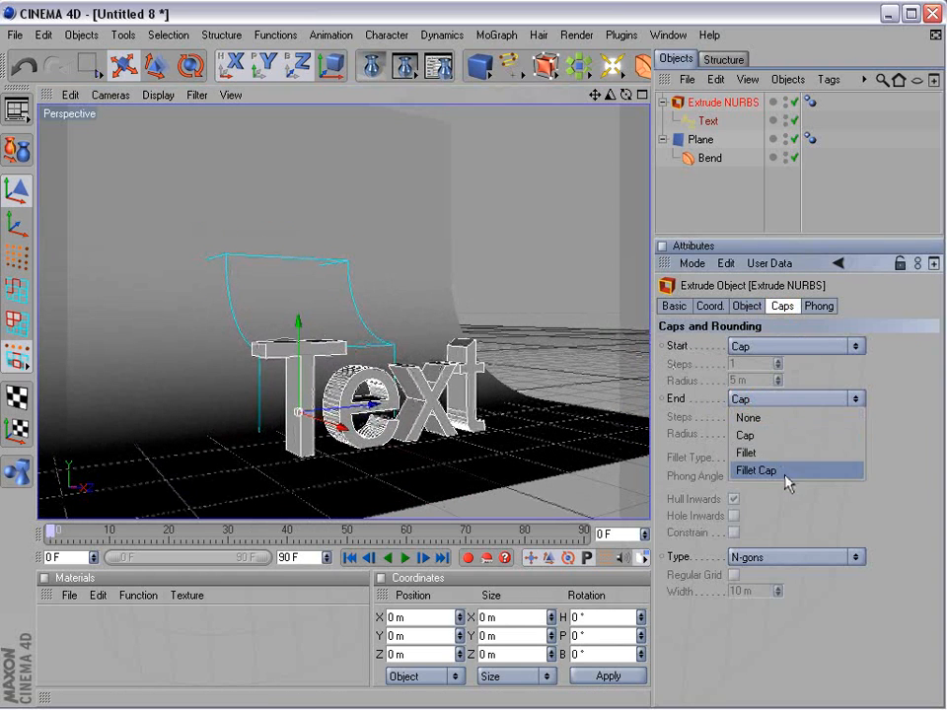
pyautogui.click(757, 470)
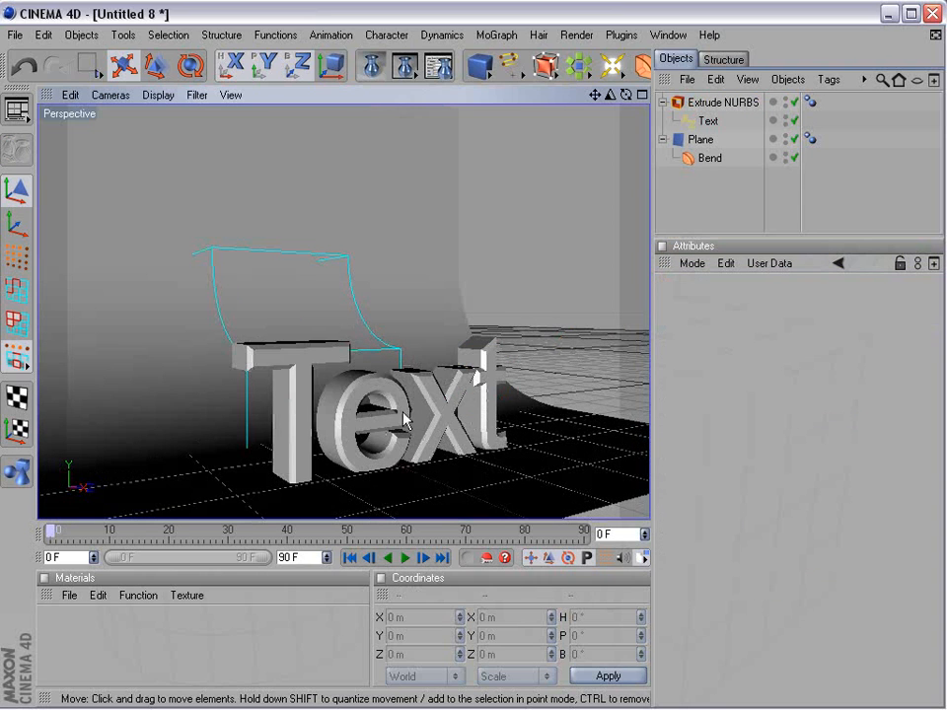
pyautogui.click(722, 103)
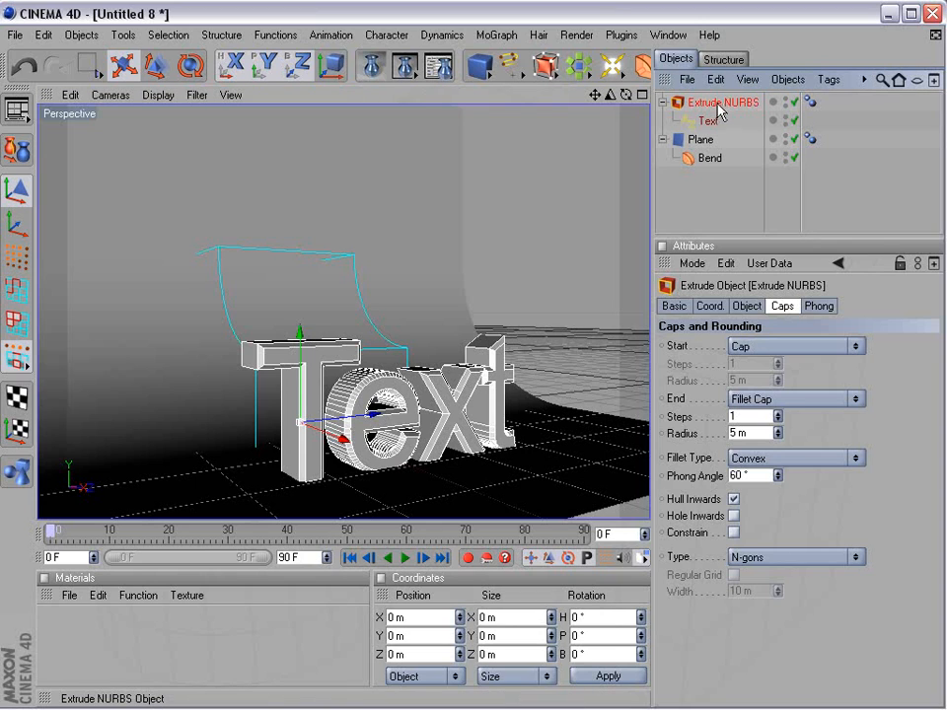
# Duplicate the extruded Text, offset it sideways, give it a 16 m filleted front cap and no back cap
pyautogui.click(706, 120)
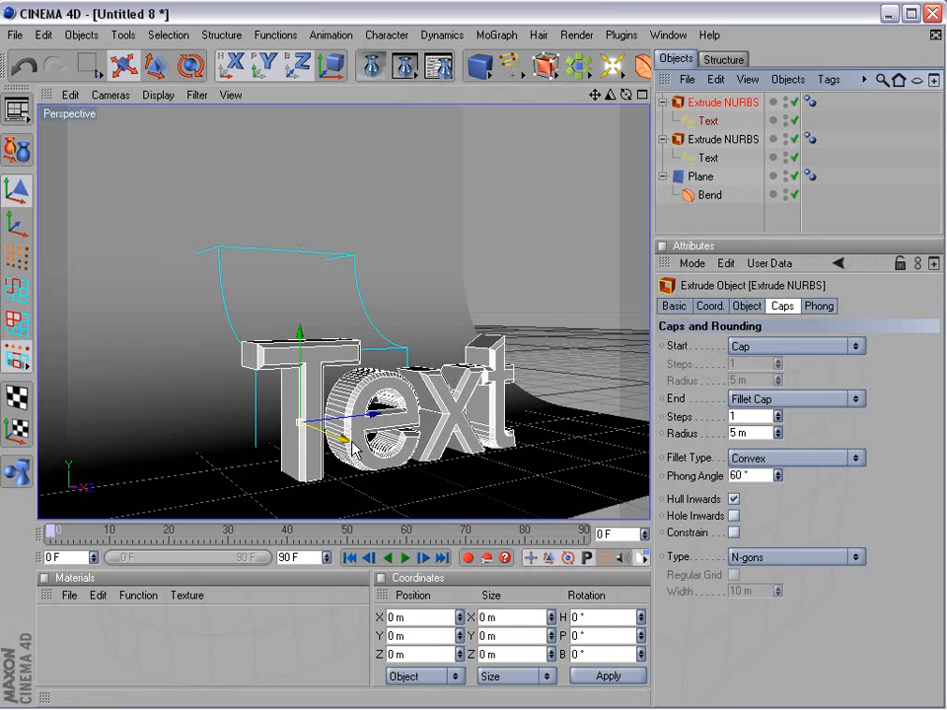
pyautogui.moveTo(371, 418); pyautogui.dragTo(306, 422)
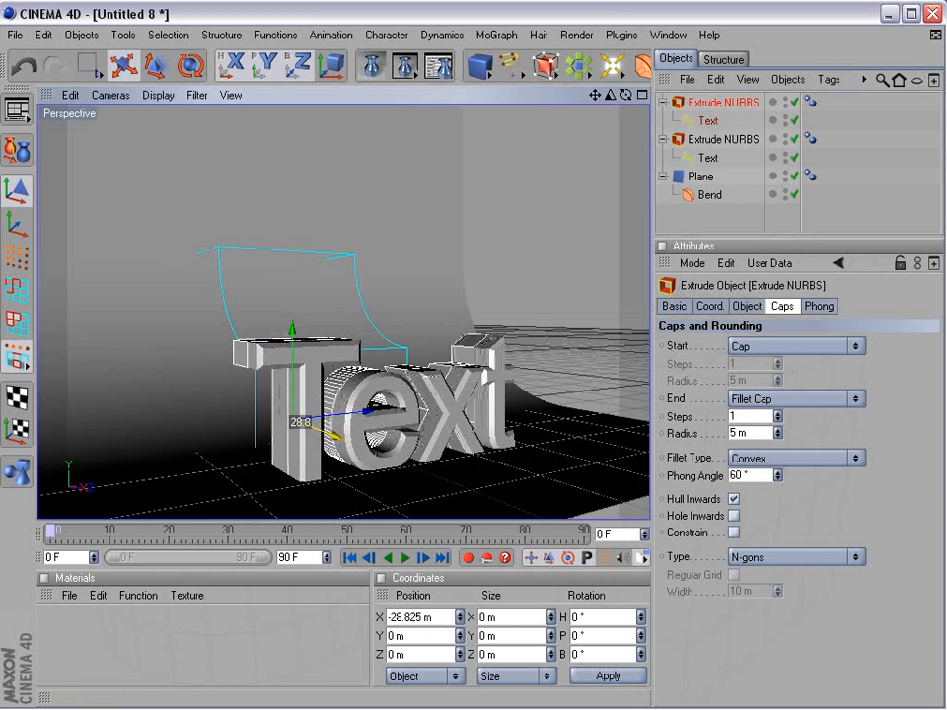
pyautogui.click(793, 345)
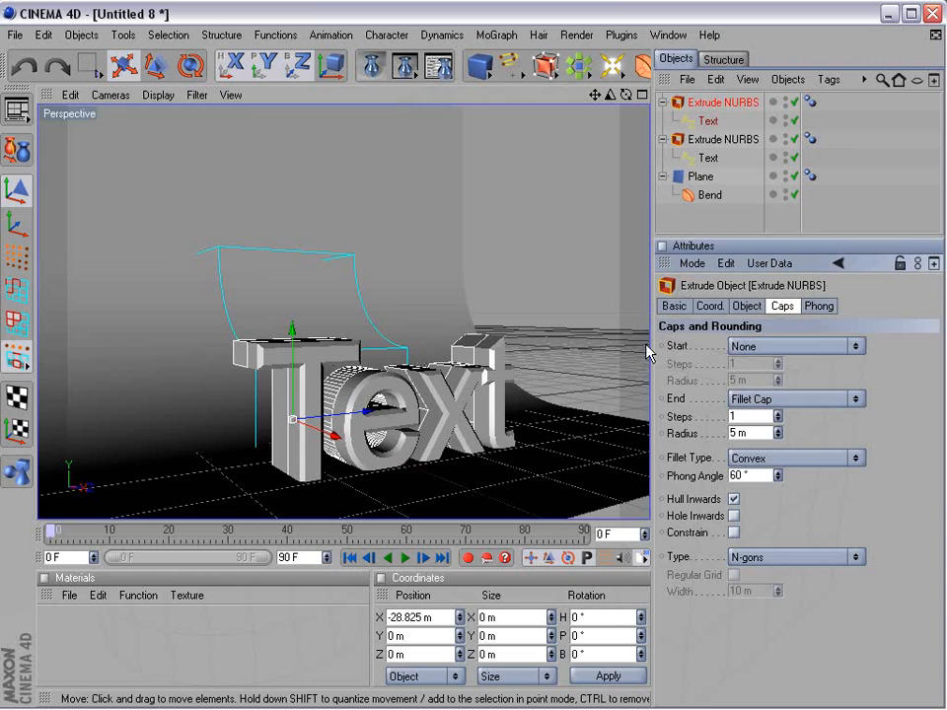
pyautogui.click(793, 398)
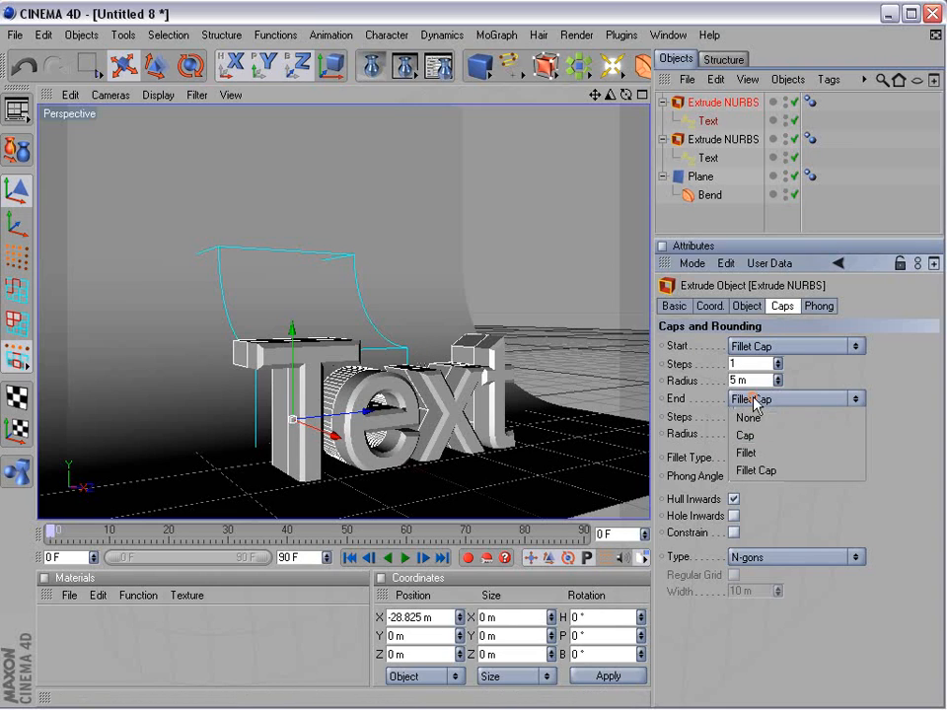
pyautogui.click(747, 418)
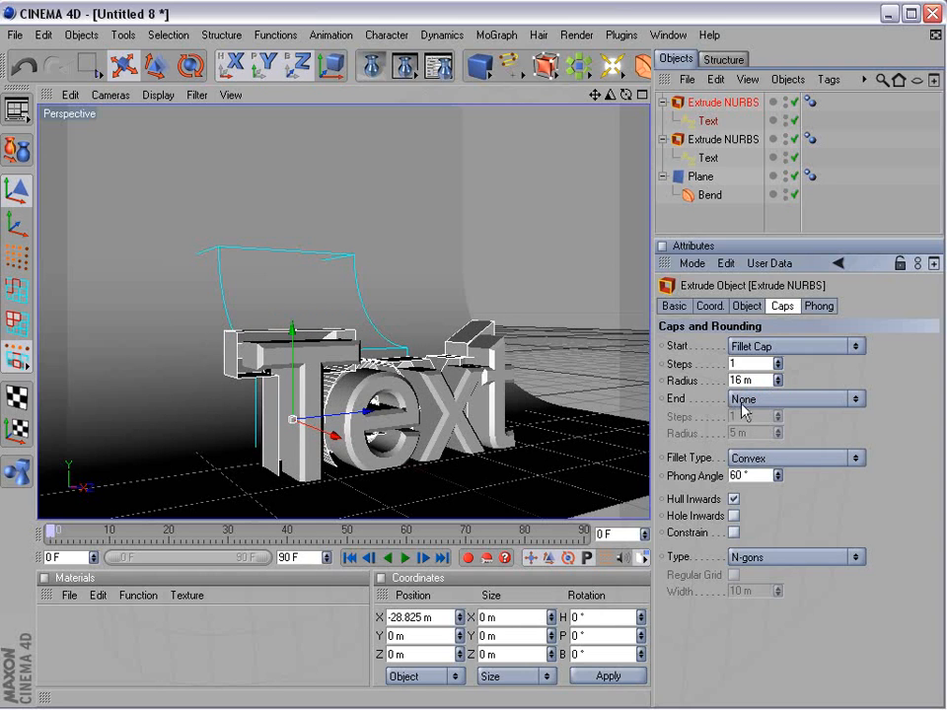
pyautogui.click(793, 399)
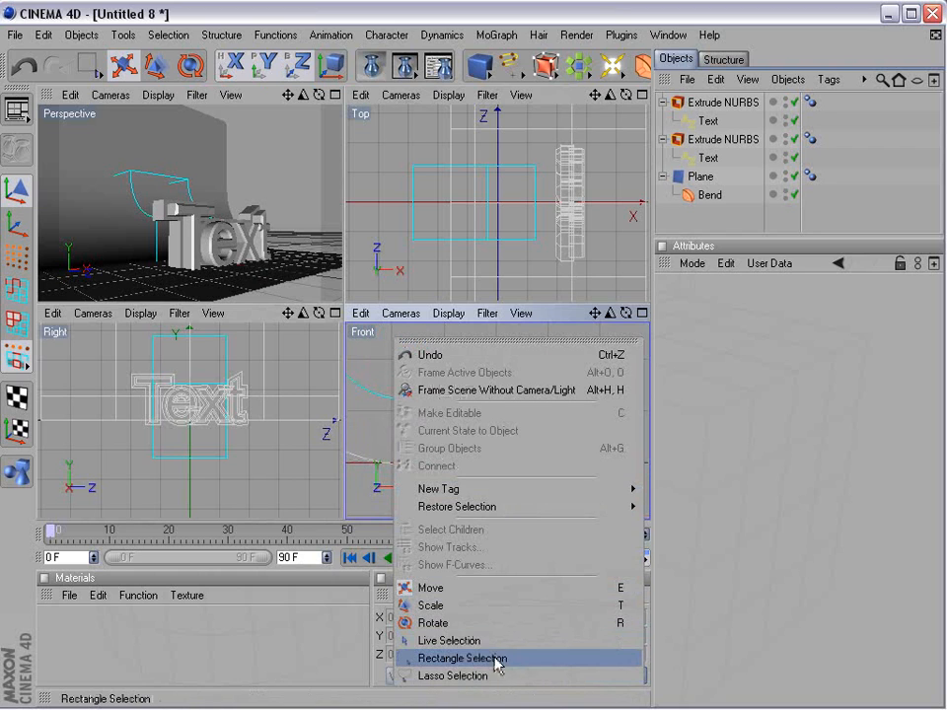
# Move the offset Text copy back over the original so both extrusions form one layered word, then adjust the plane
pyautogui.click(462, 659)
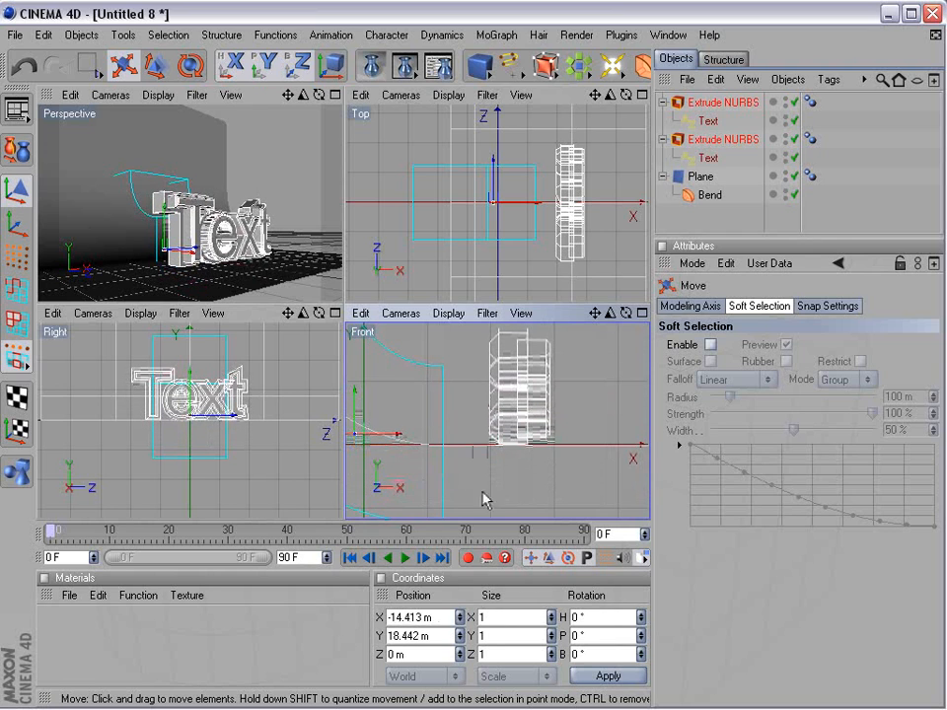
pyautogui.click(280, 203)
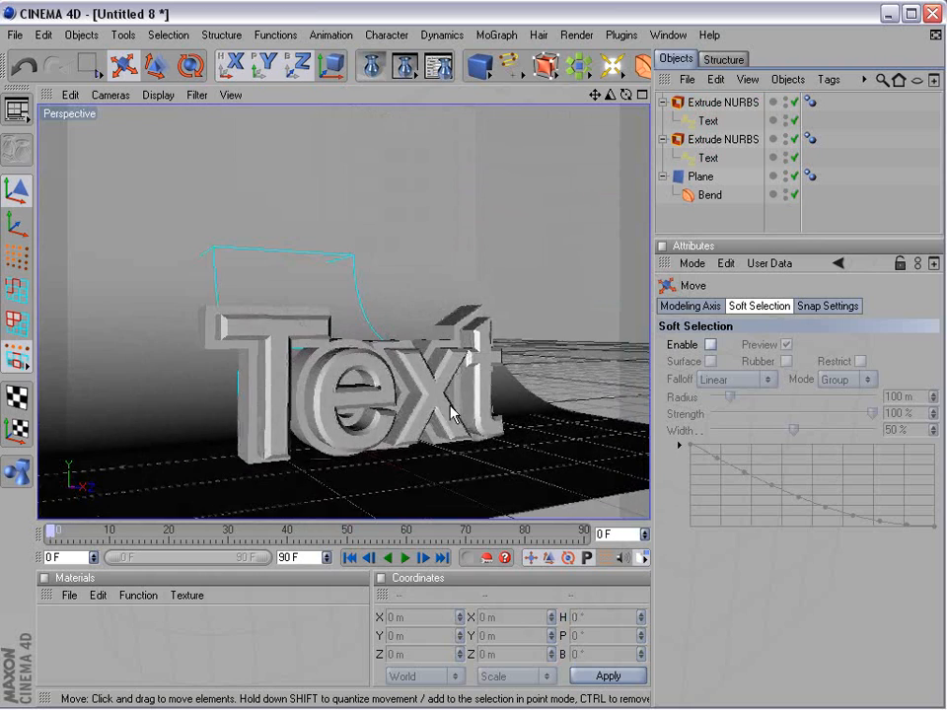
pyautogui.click(700, 175)
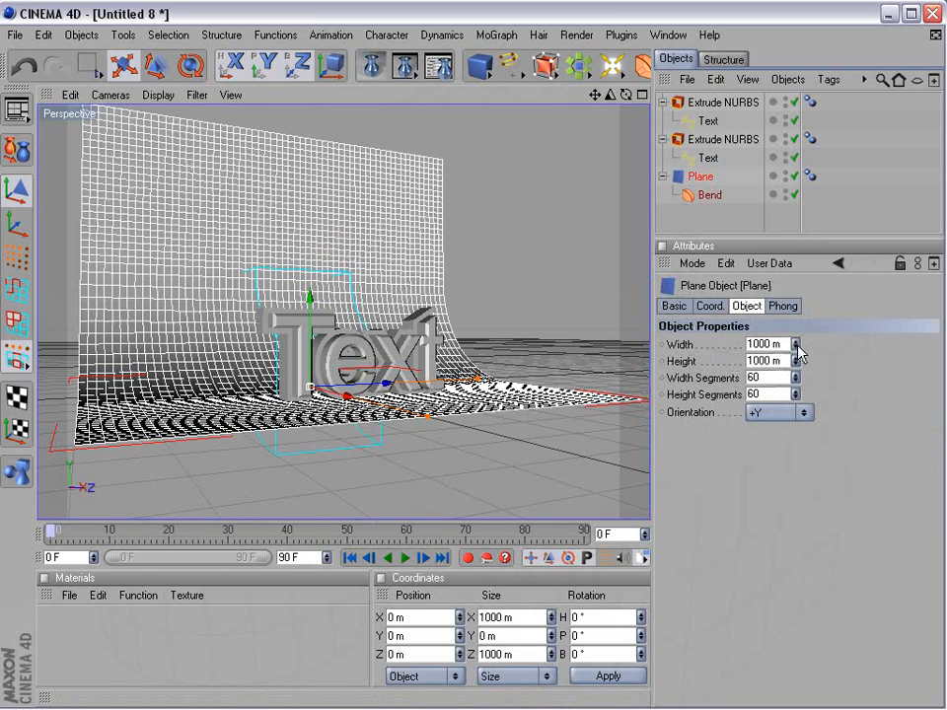
pyautogui.moveTo(797, 342); pyautogui.dragTo(796, 343)
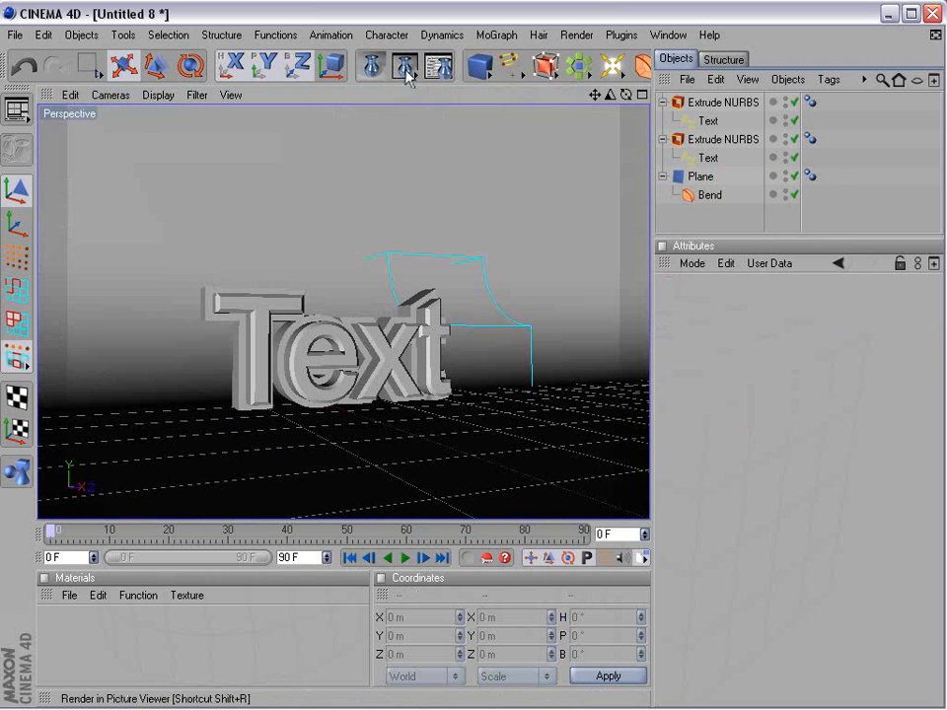
pyautogui.click(404, 66)
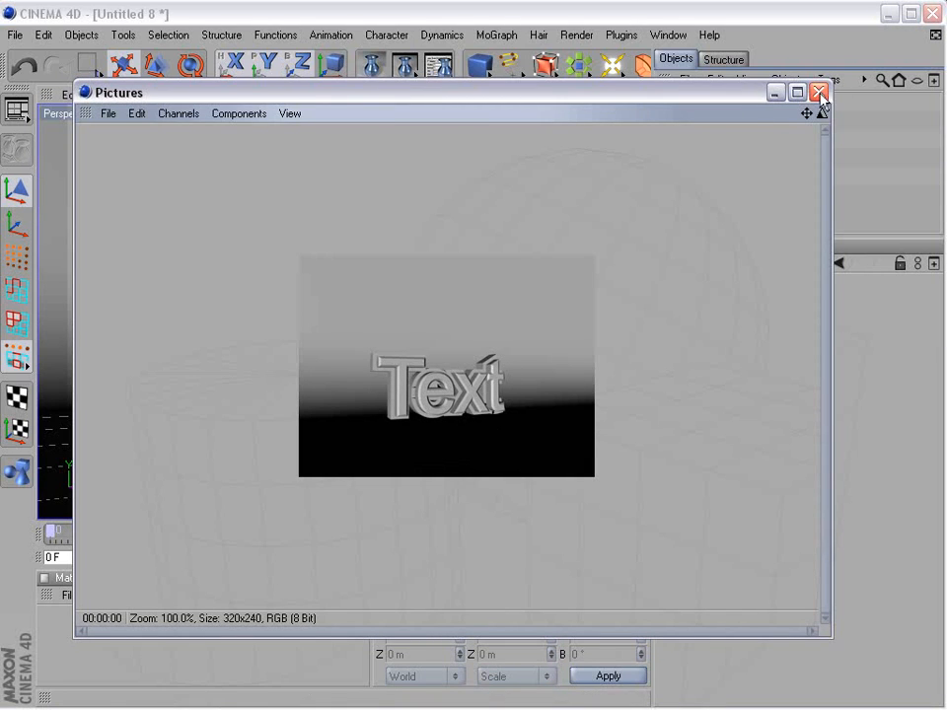
pyautogui.click(819, 93)
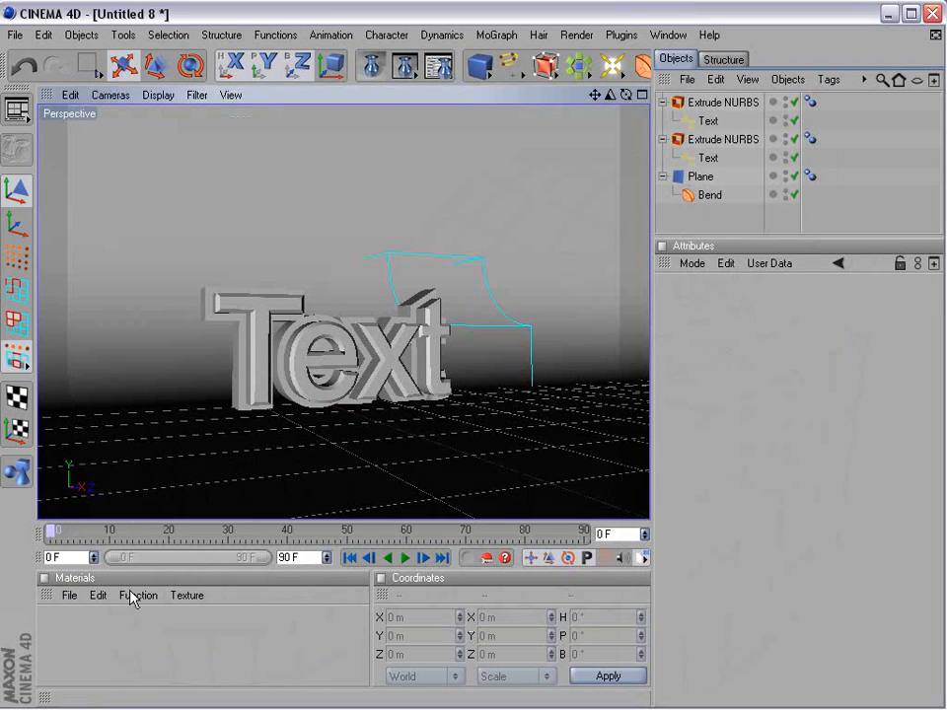
pyautogui.moveTo(106, 650)
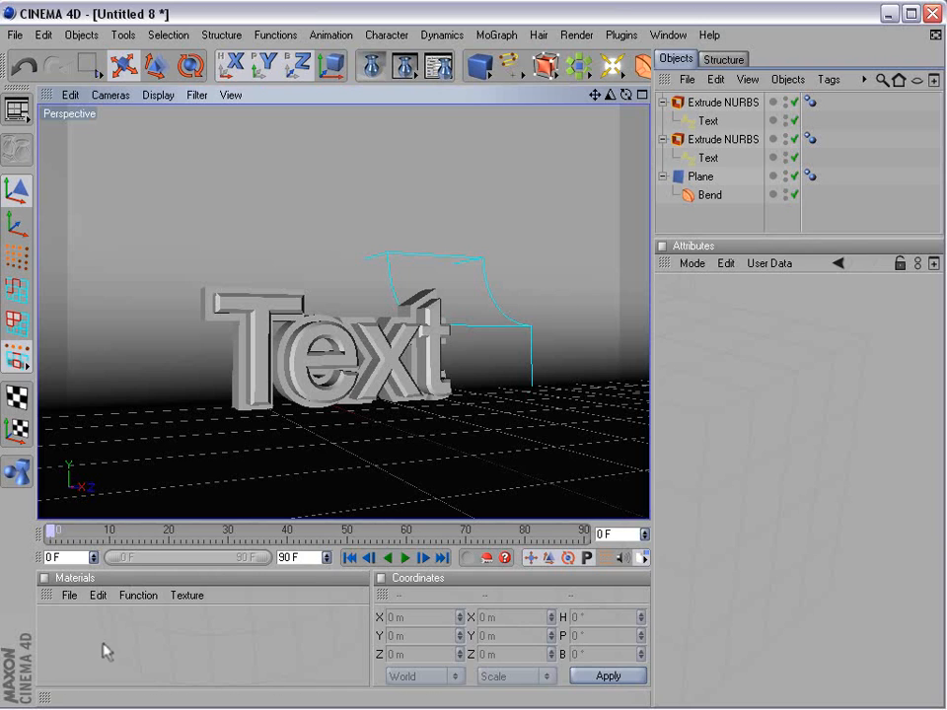
# Enable reflection on the Mat material and load HDR001_500x500.hdr as its reflection texture
pyautogui.click(69, 595)
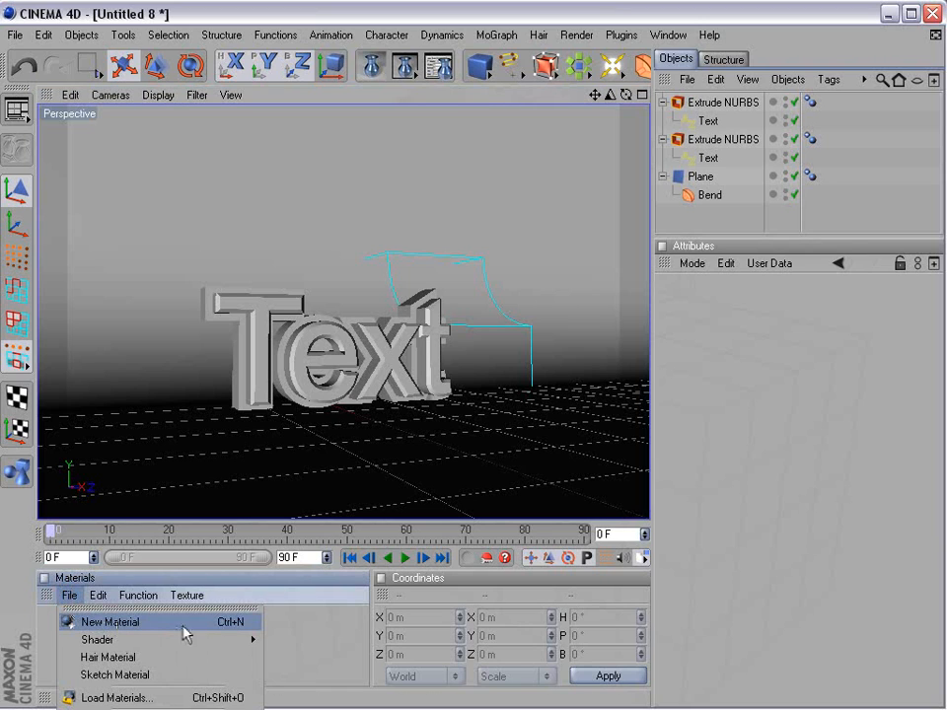
pyautogui.click(111, 624)
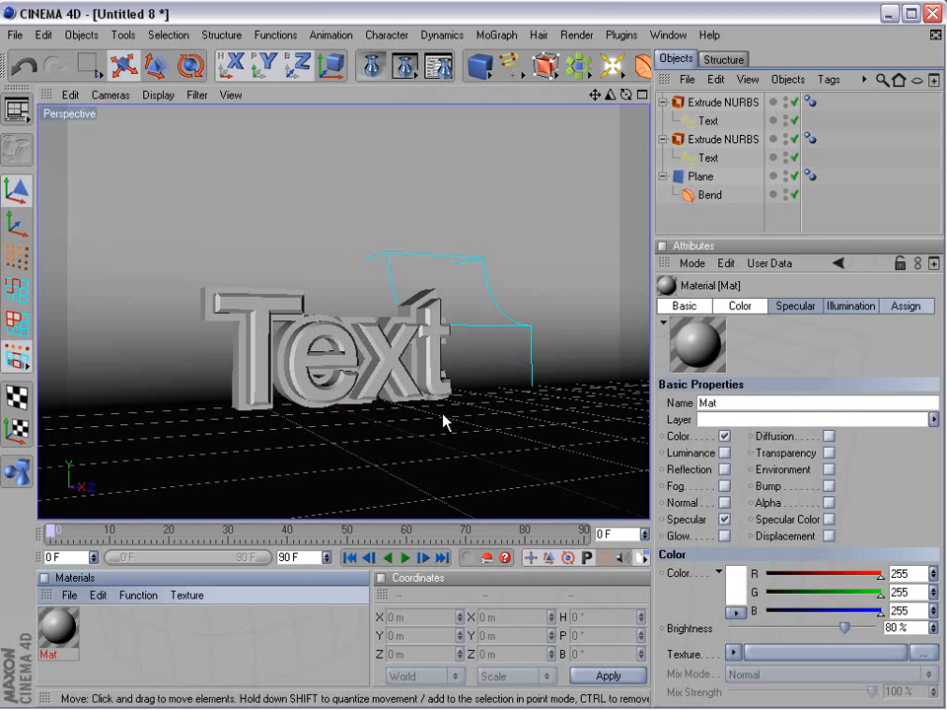
pyautogui.moveTo(272, 666)
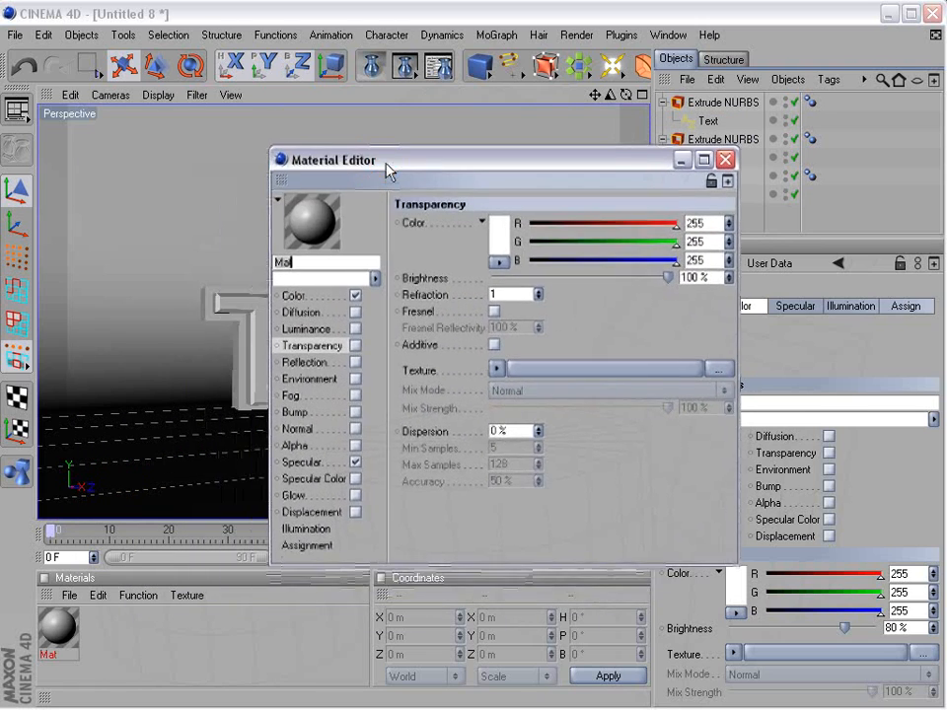
pyautogui.click(308, 363)
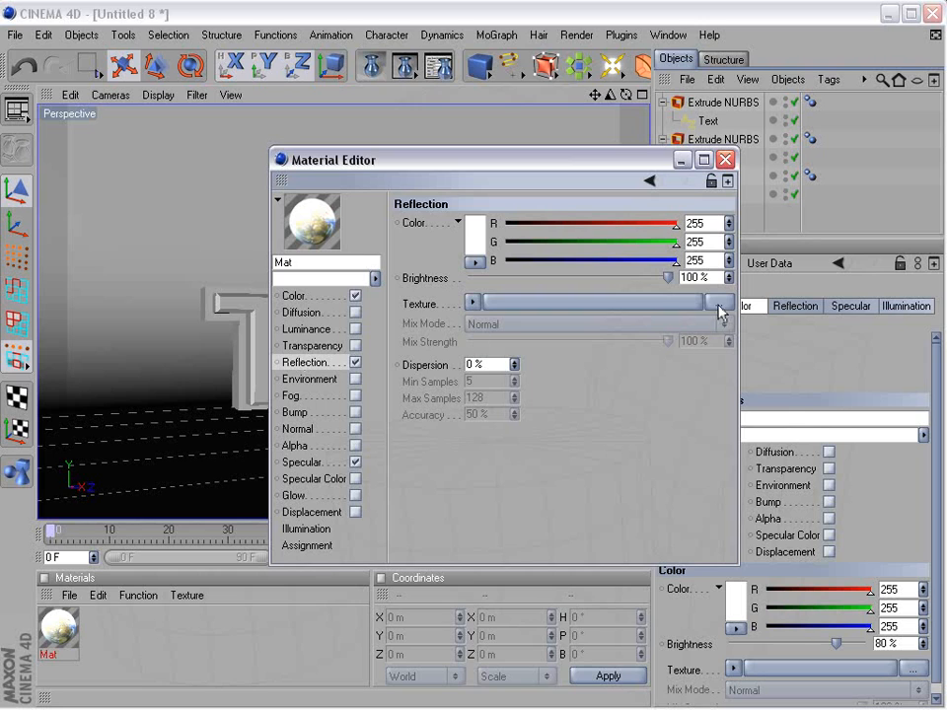
pyautogui.click(718, 302)
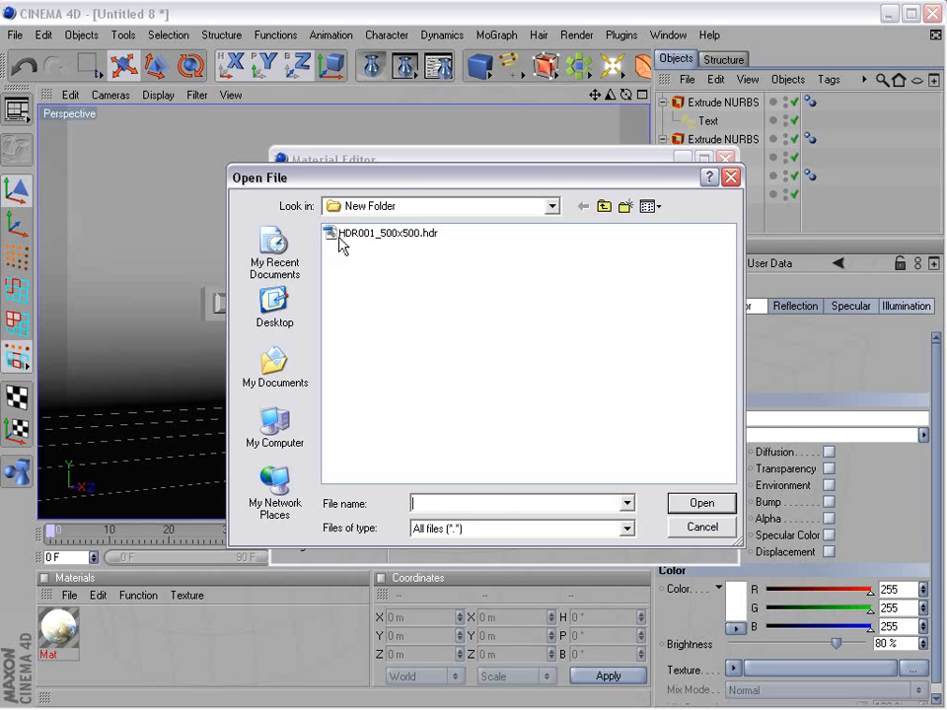
pyautogui.click(387, 233)
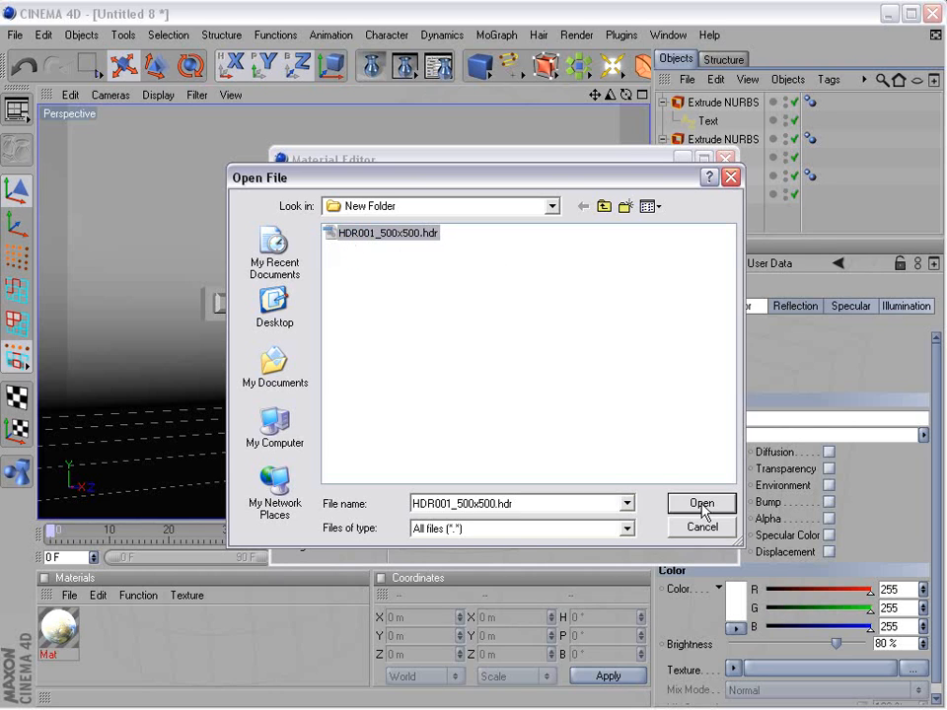
pyautogui.click(702, 503)
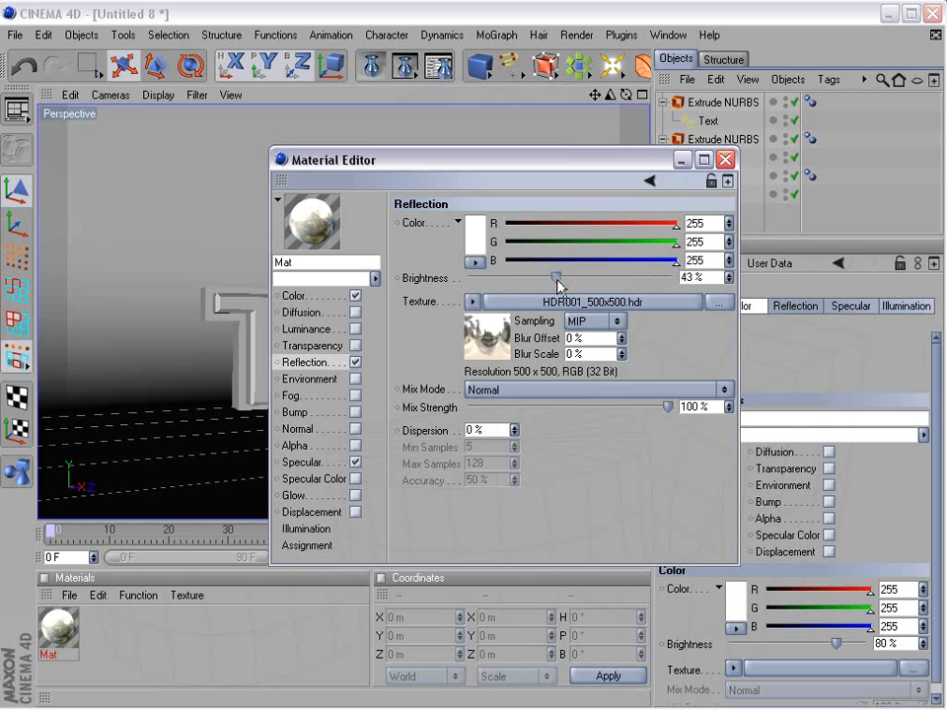
# Blend the reflection at about 51% mix strength, raise specular height to 36% at 50% width, and close the editor
pyautogui.moveTo(557, 276); pyautogui.dragTo(674, 277)
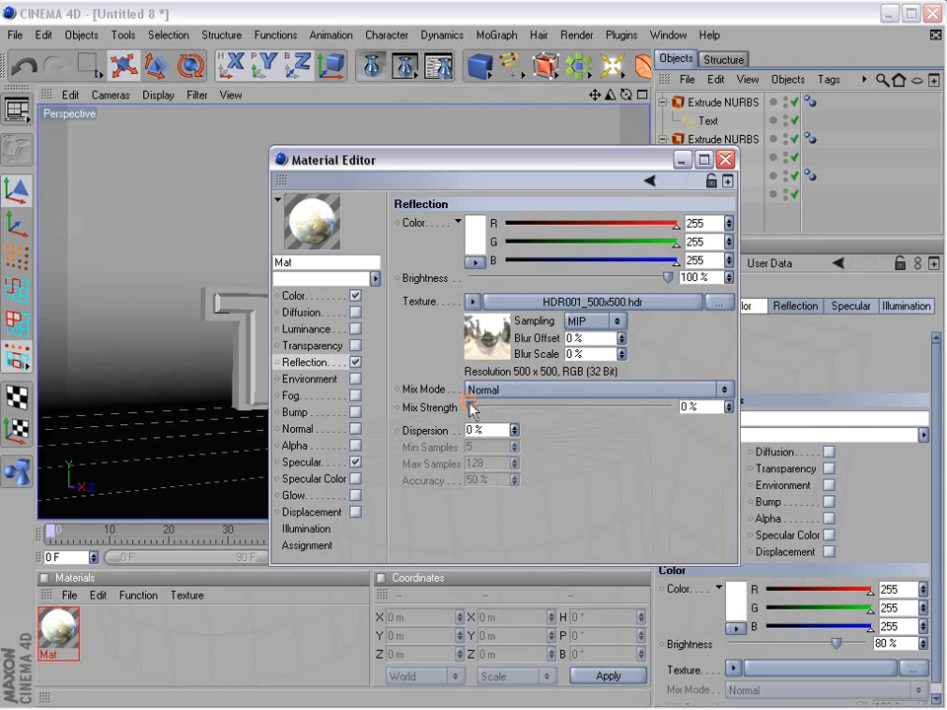
pyautogui.moveTo(471, 406); pyautogui.dragTo(572, 406)
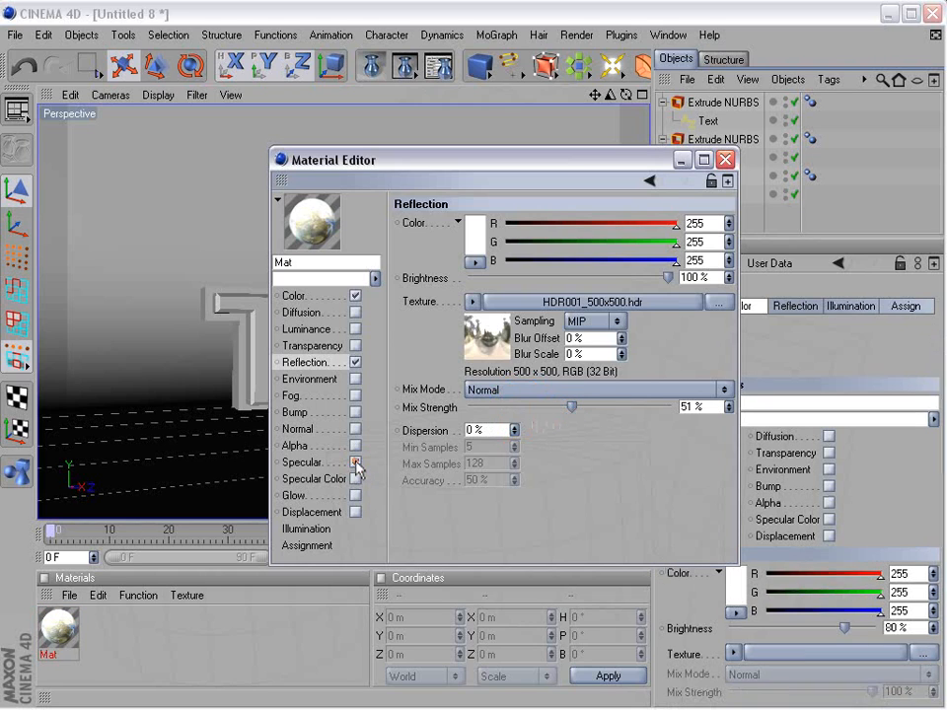
pyautogui.click(304, 461)
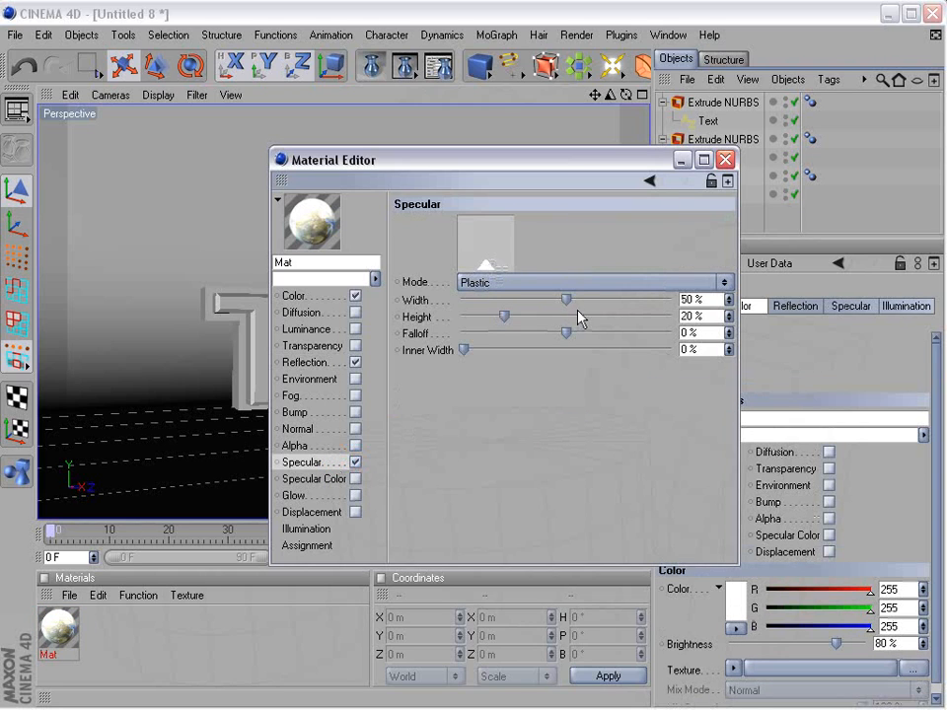
pyautogui.moveTo(564, 300); pyautogui.dragTo(581, 300)
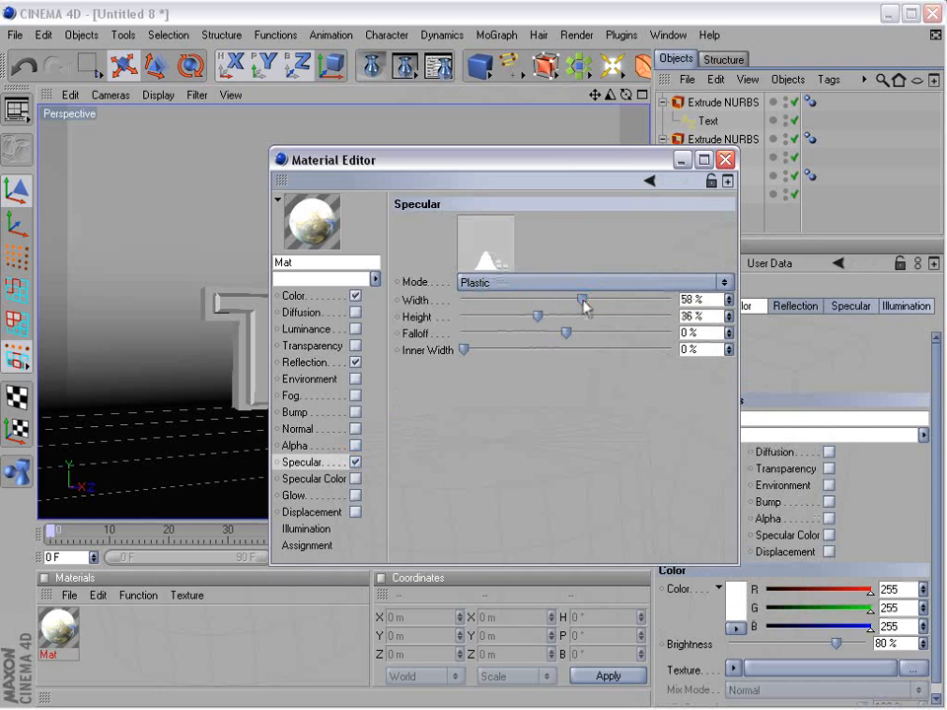
pyautogui.moveTo(582, 299); pyautogui.dragTo(564, 300)
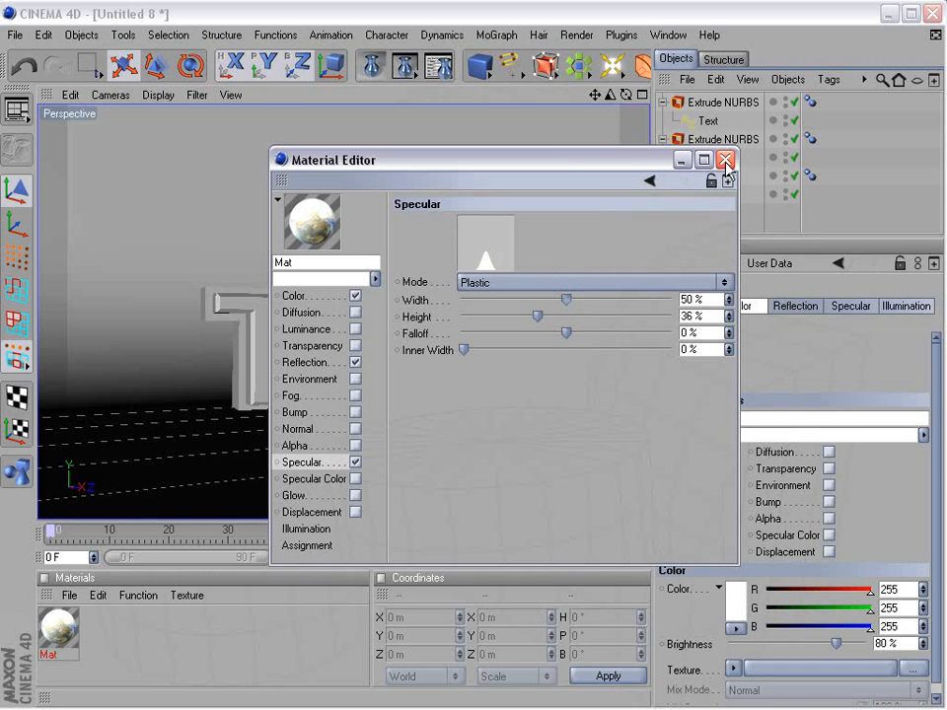
pyautogui.click(726, 158)
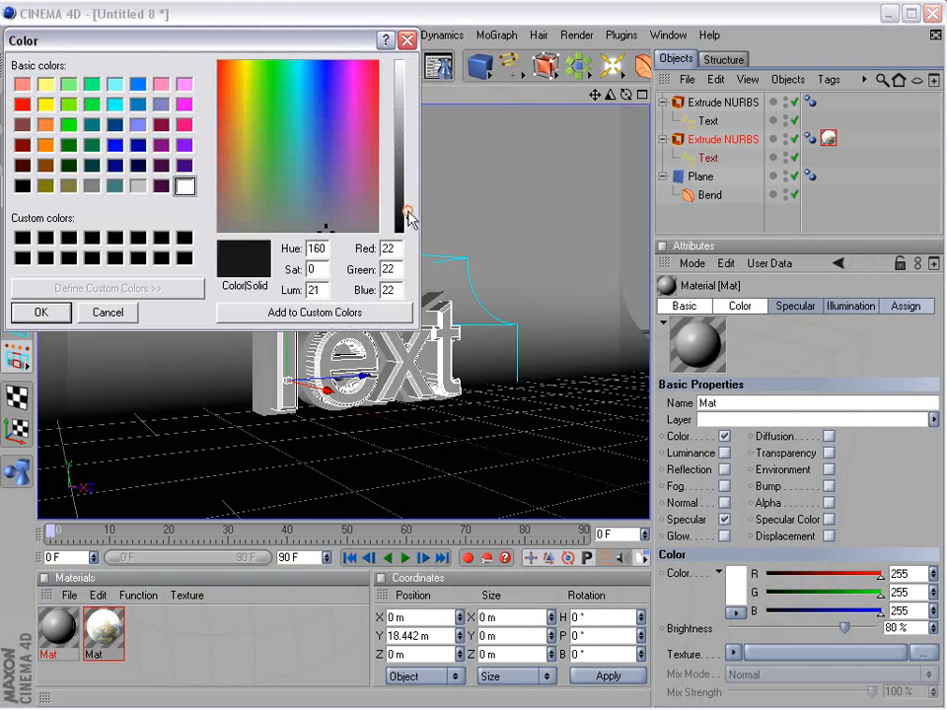
# Confirm the RGB 22,22,22 colour for the second material and close the rendered preview
pyautogui.click(39, 312)
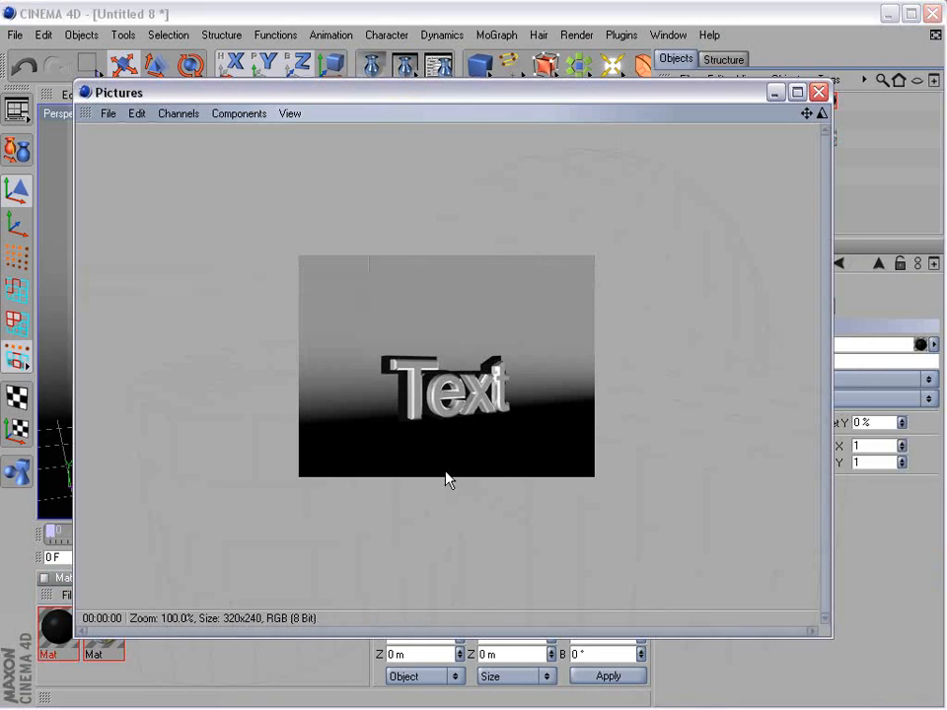
pyautogui.click(817, 92)
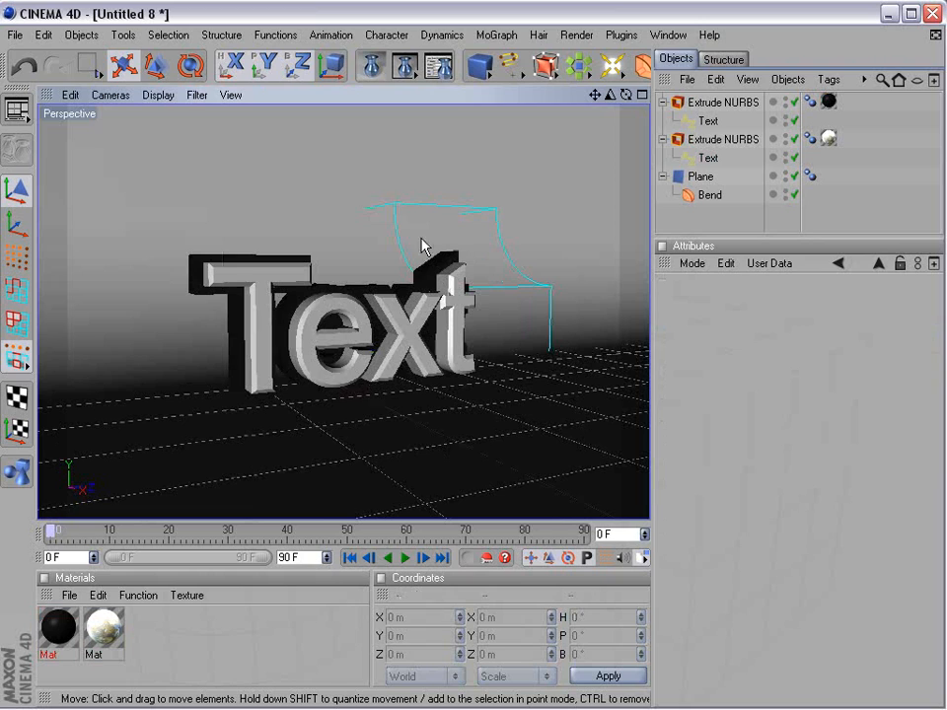
pyautogui.moveTo(229, 274)
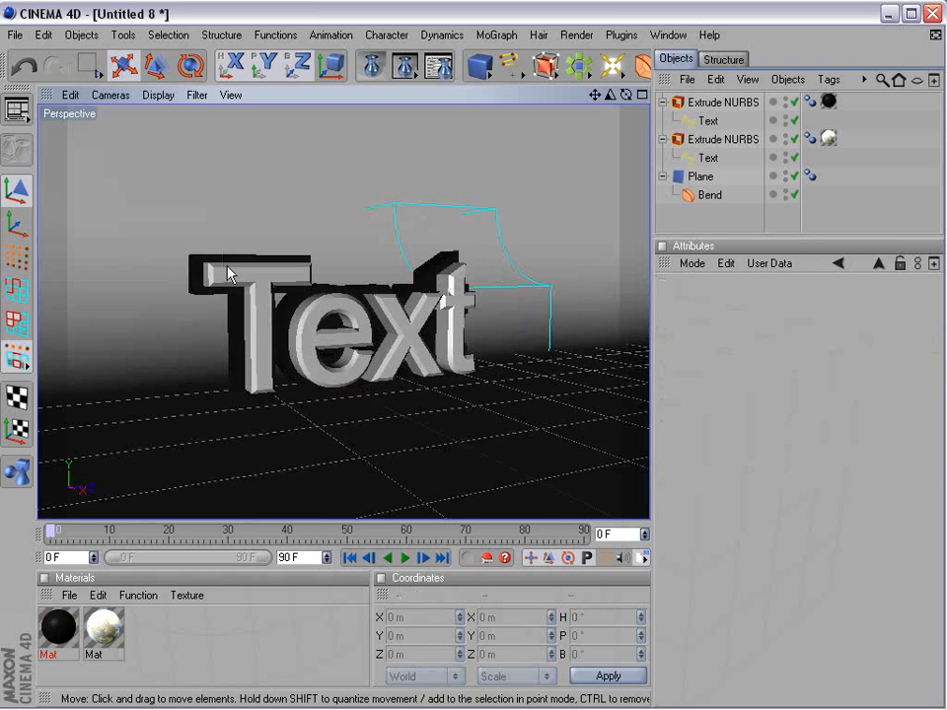
# Add a standard light and move it above and beside the text
pyautogui.click(611, 65)
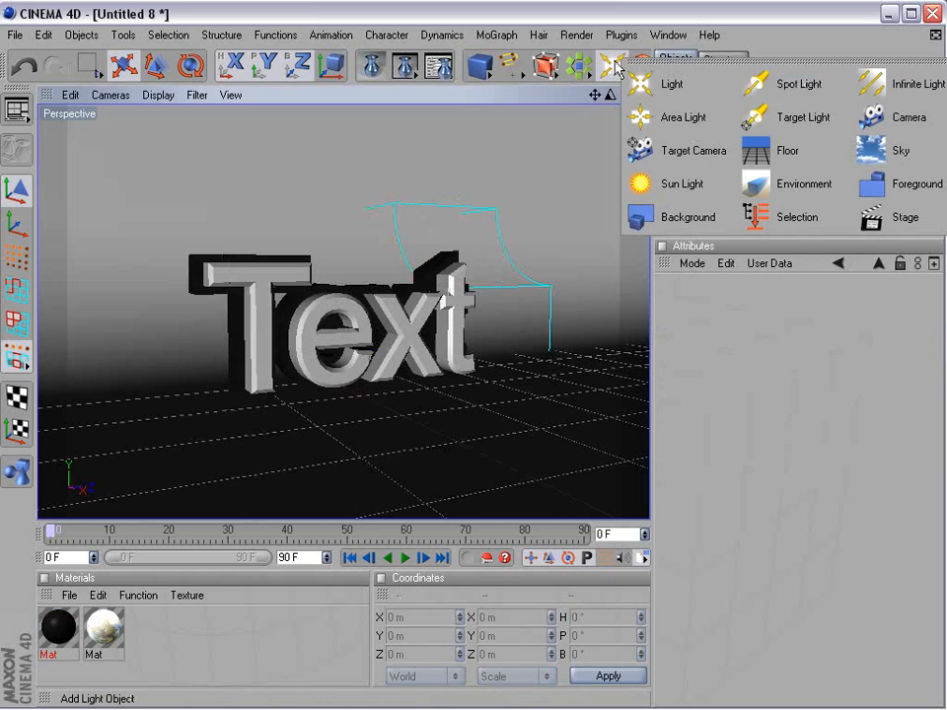
pyautogui.moveTo(675, 83)
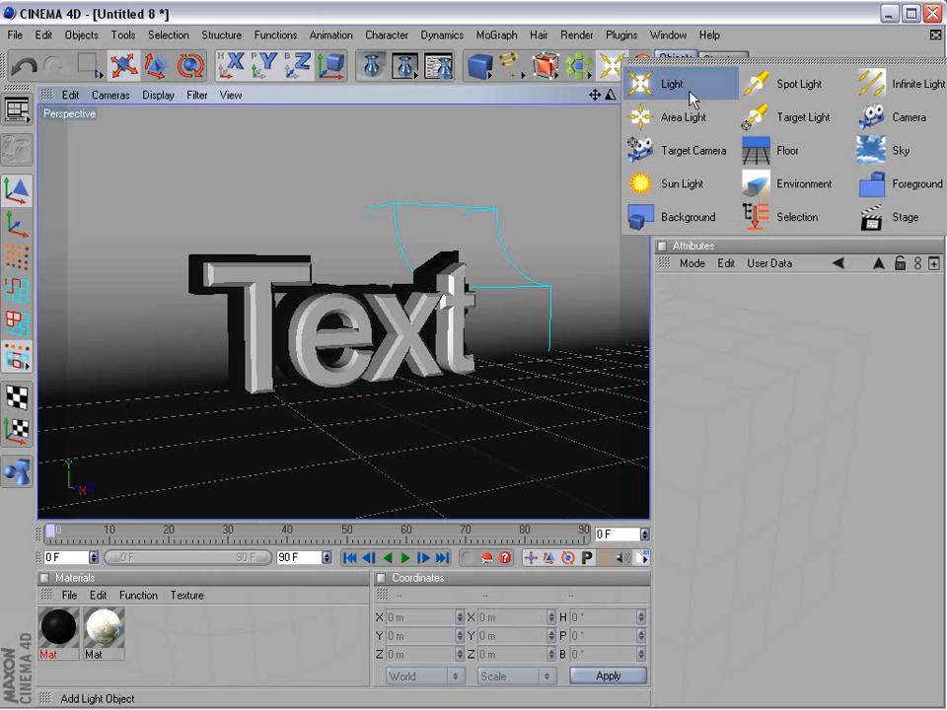
pyautogui.click(671, 83)
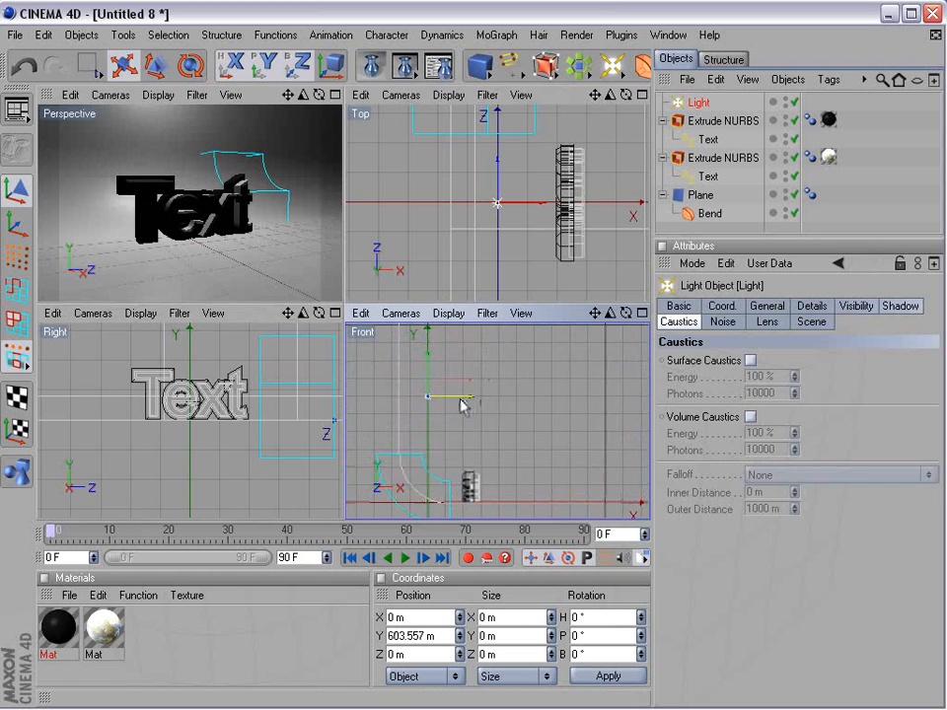
pyautogui.moveTo(426, 396); pyautogui.dragTo(587, 397)
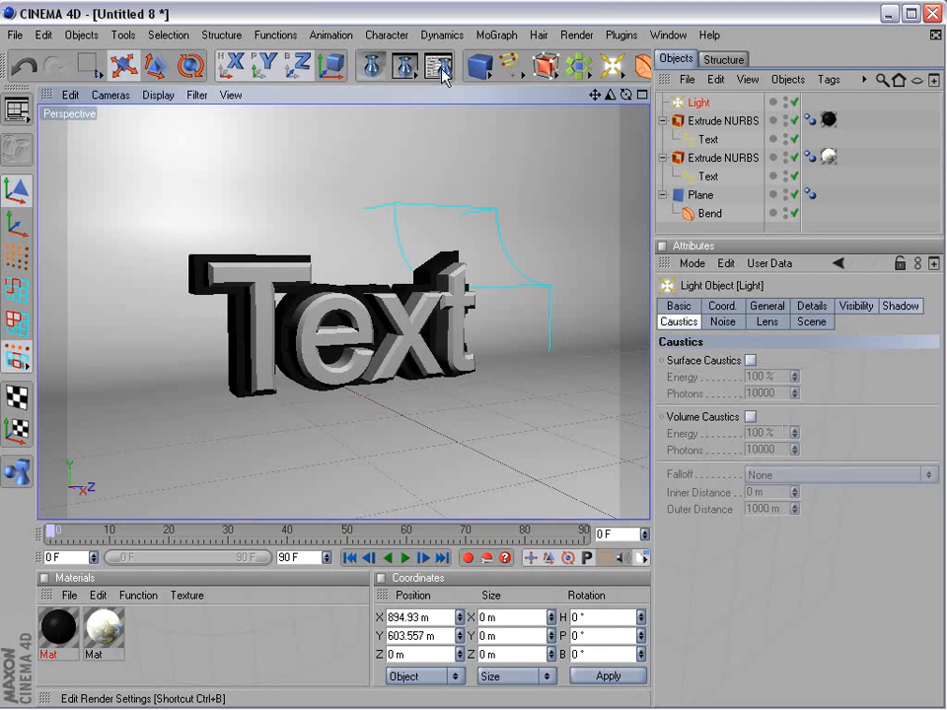
# Enable ambient occlusion in the render settings with Apply to Scene checked
pyautogui.click(438, 65)
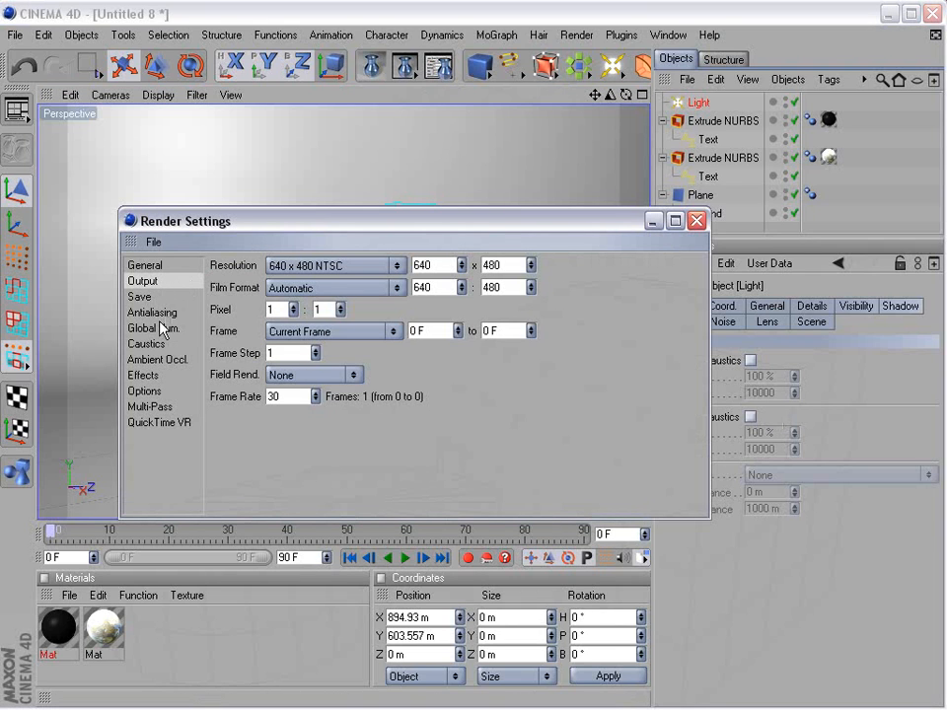
pyautogui.click(154, 359)
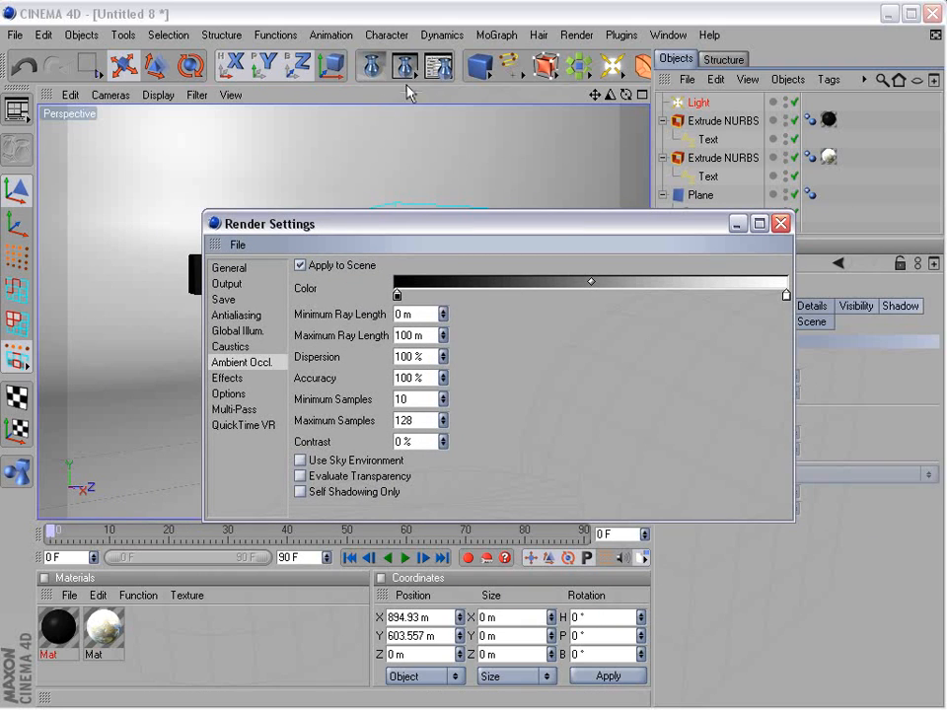
pyautogui.click(405, 65)
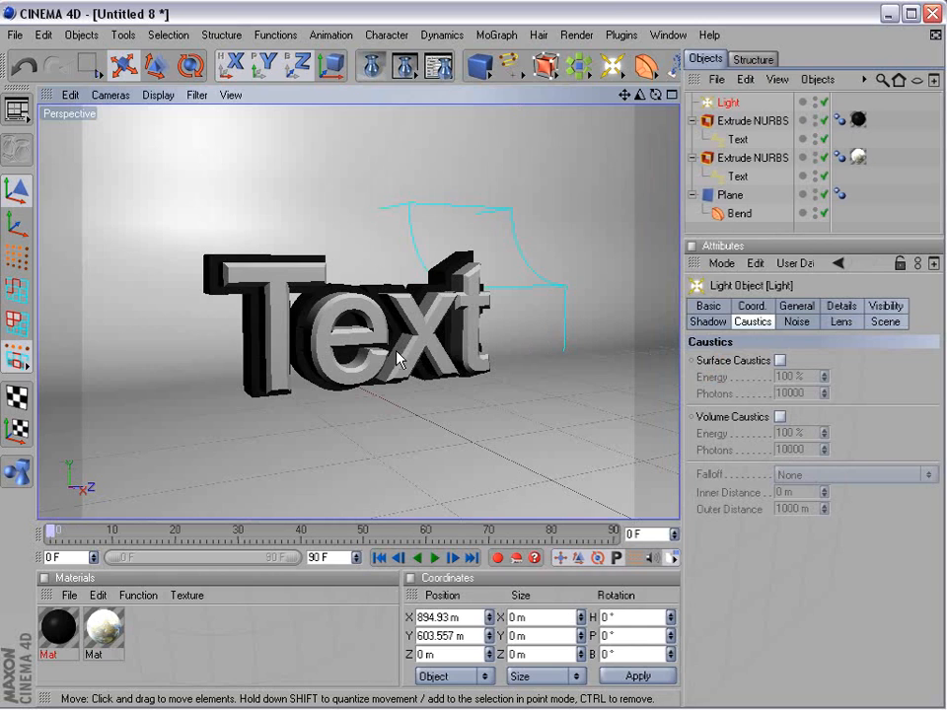
# Switch the viewport to the four-view layout showing perspective, top, right and front views
pyautogui.click(655, 95)
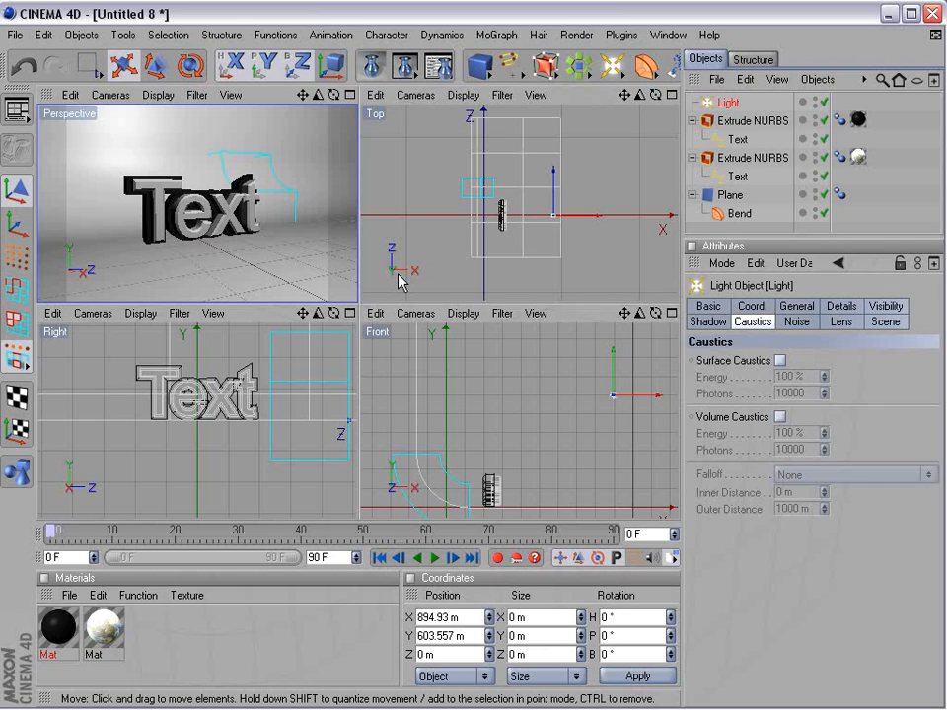
pyautogui.moveTo(398, 274)
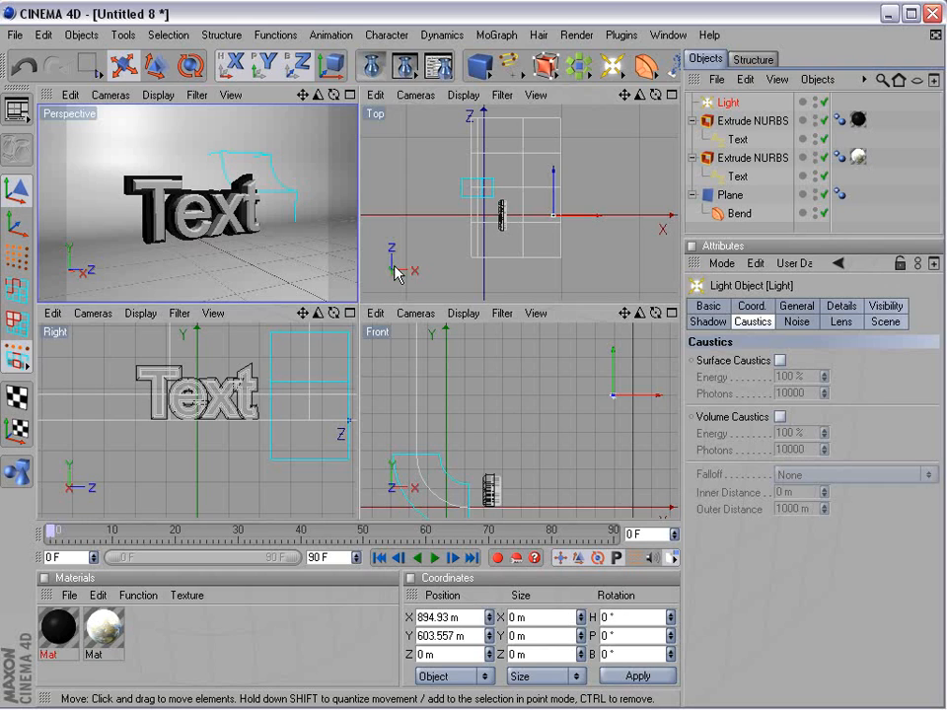